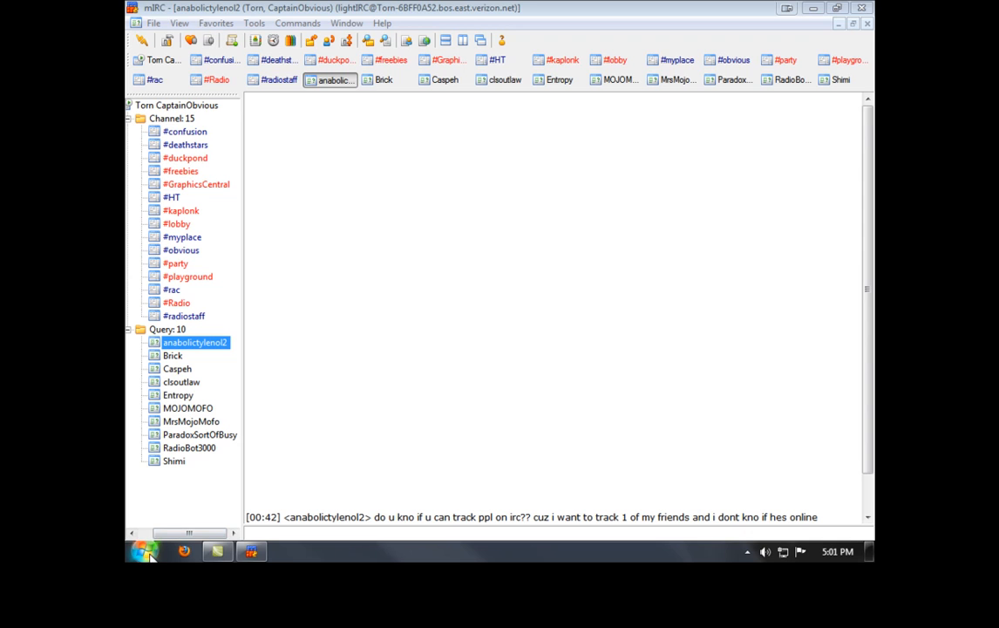
Open the Computer view from the Windows Start menu to list the drives.
left_click(144, 551)
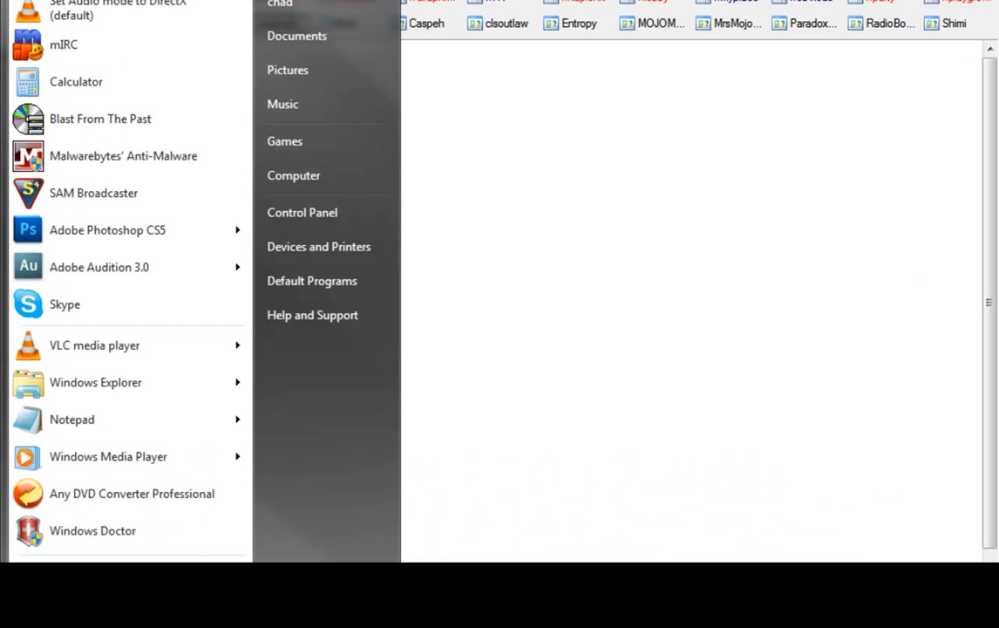
mouse_move(324, 175)
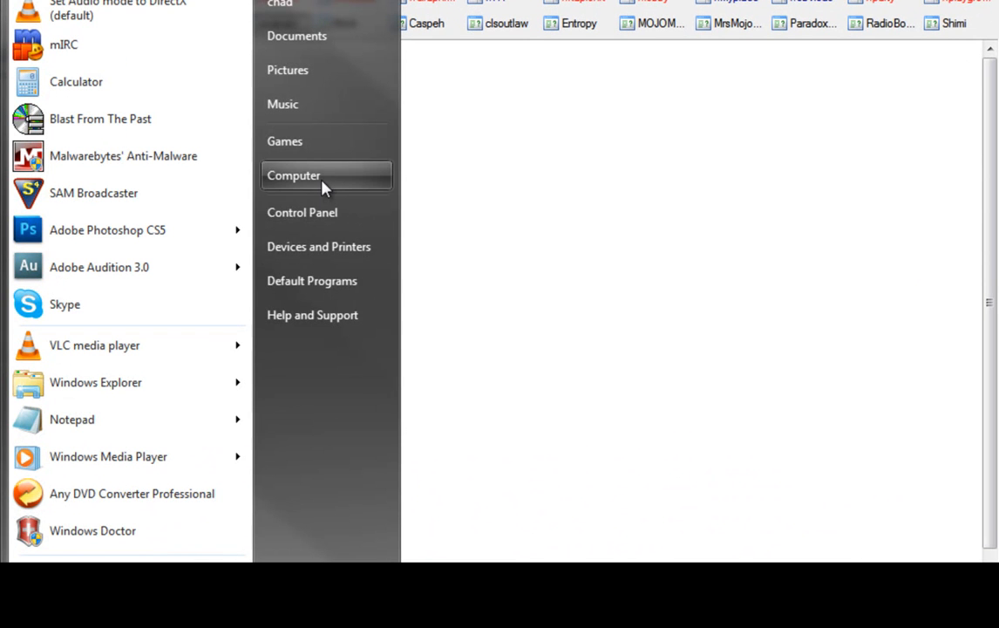
left_click(293, 174)
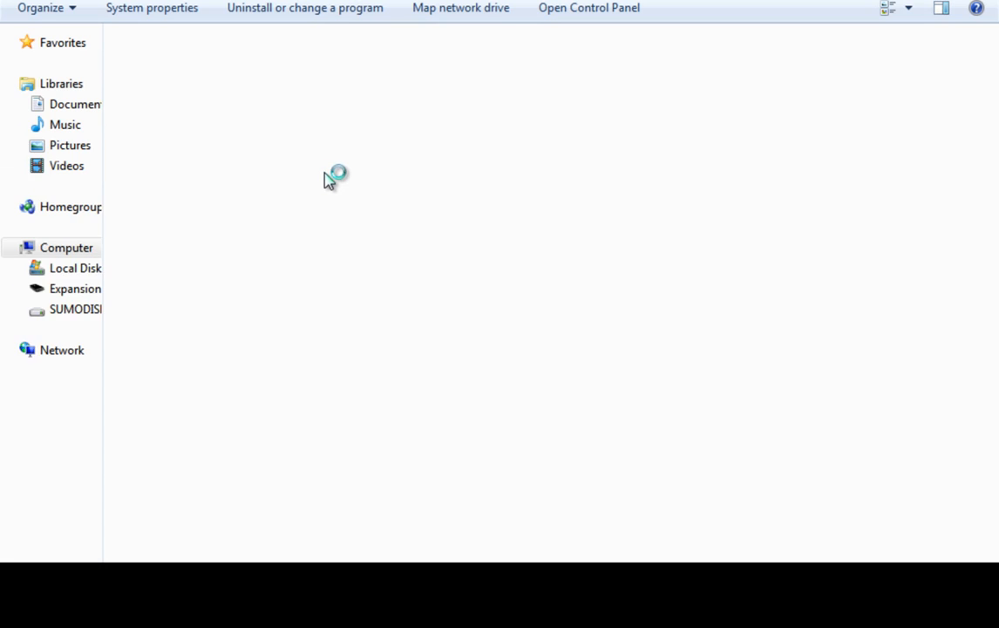
Browse Local Disk (C:) > Program Files and select the mIRC folder.
left_click(66, 247)
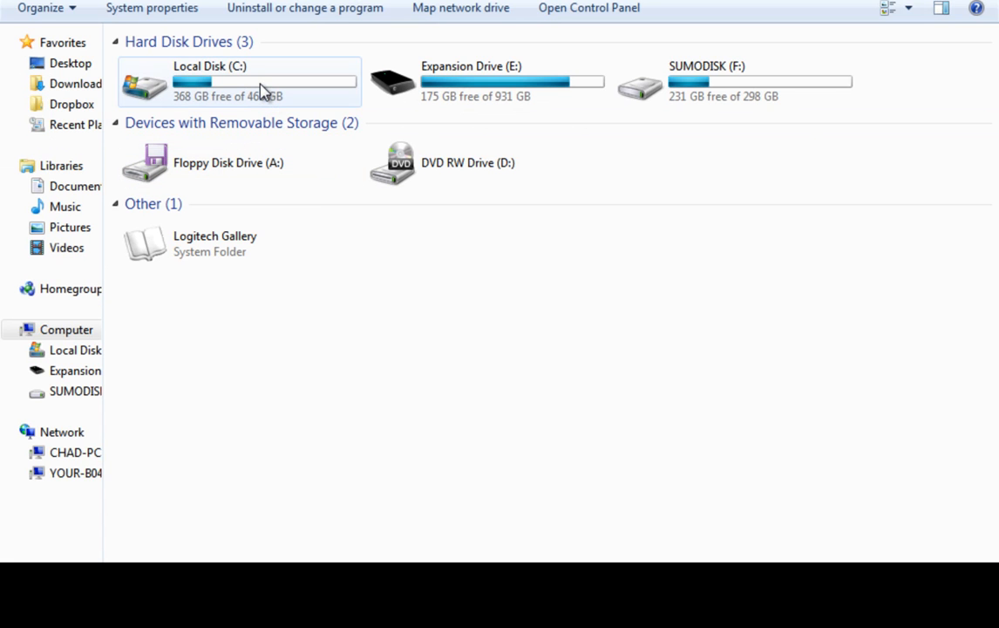
mouse_move(262, 91)
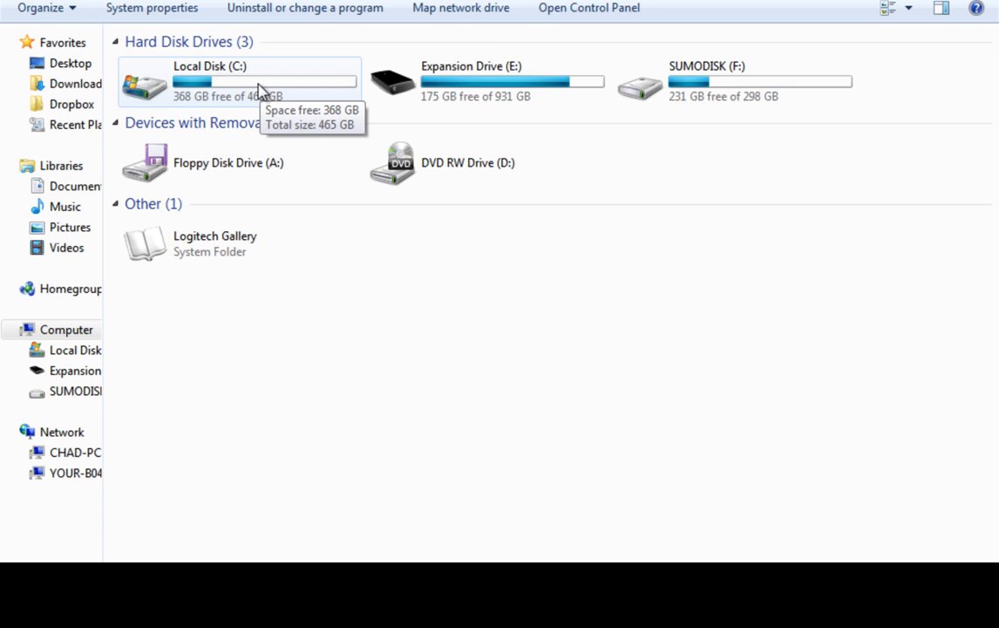
double_click(237, 83)
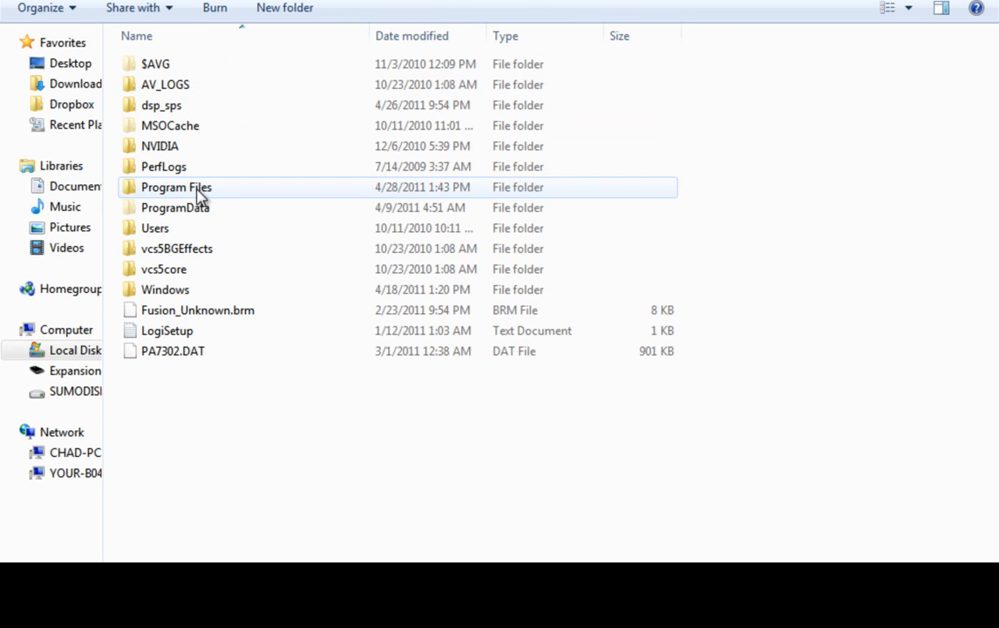
double_click(176, 186)
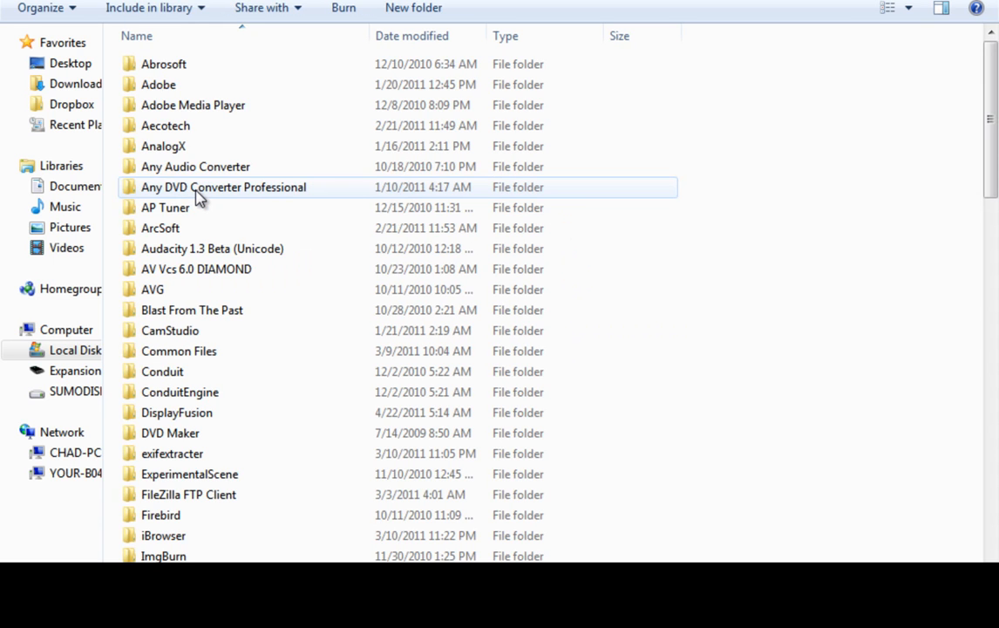
mouse_move(724, 219)
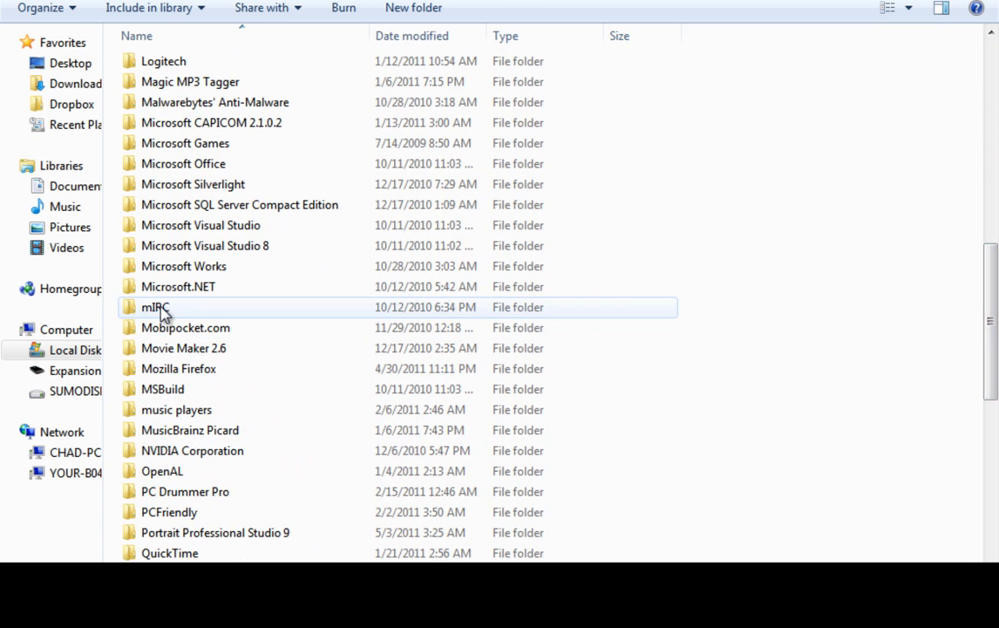
left_click(155, 307)
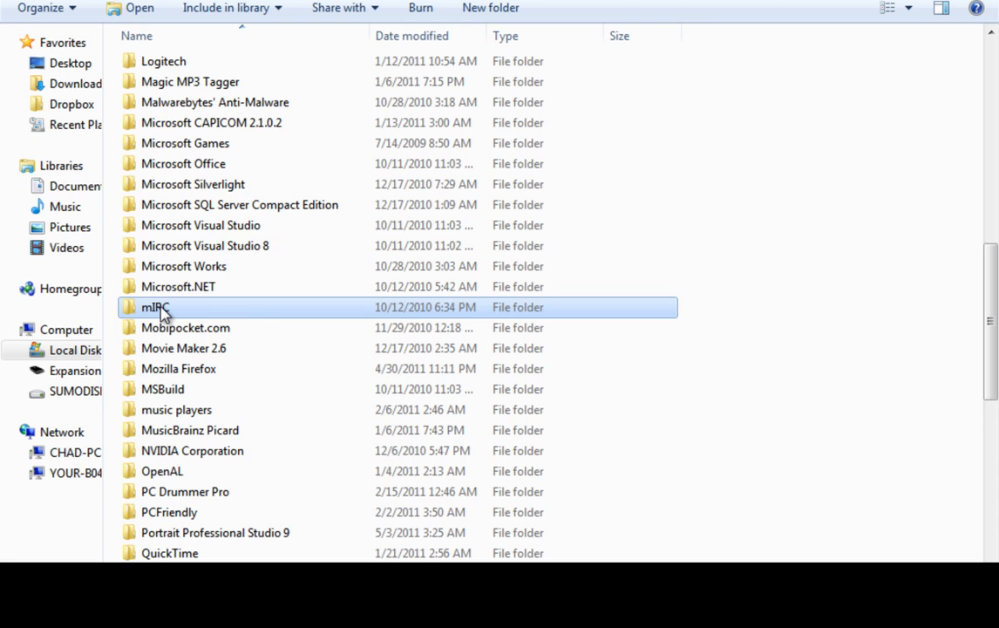
Open the mIRC folder and check its soundFX folder holds the Doorbell sound.
double_click(155, 307)
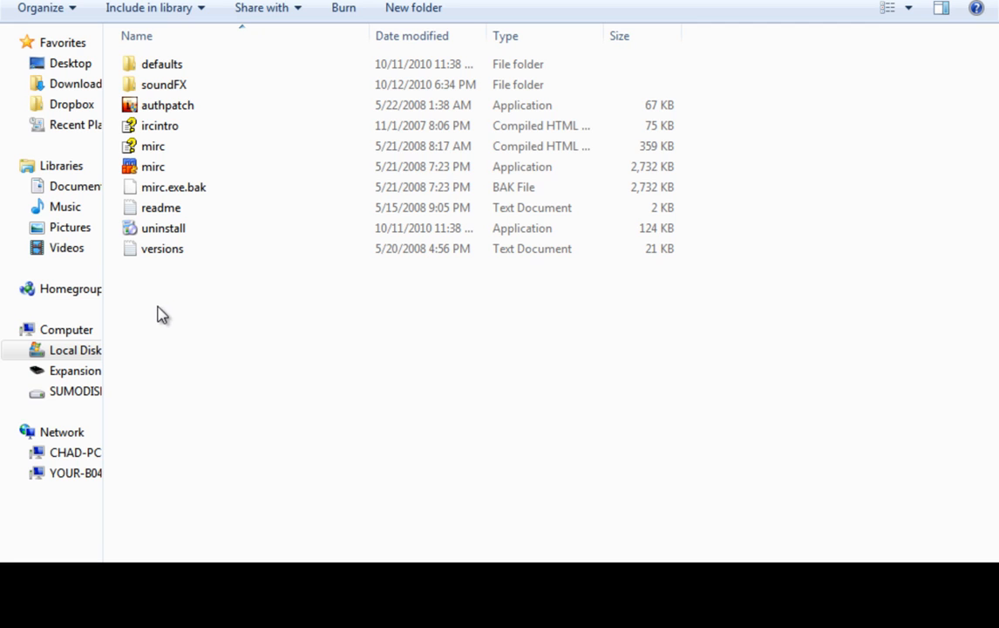
left_click(165, 83)
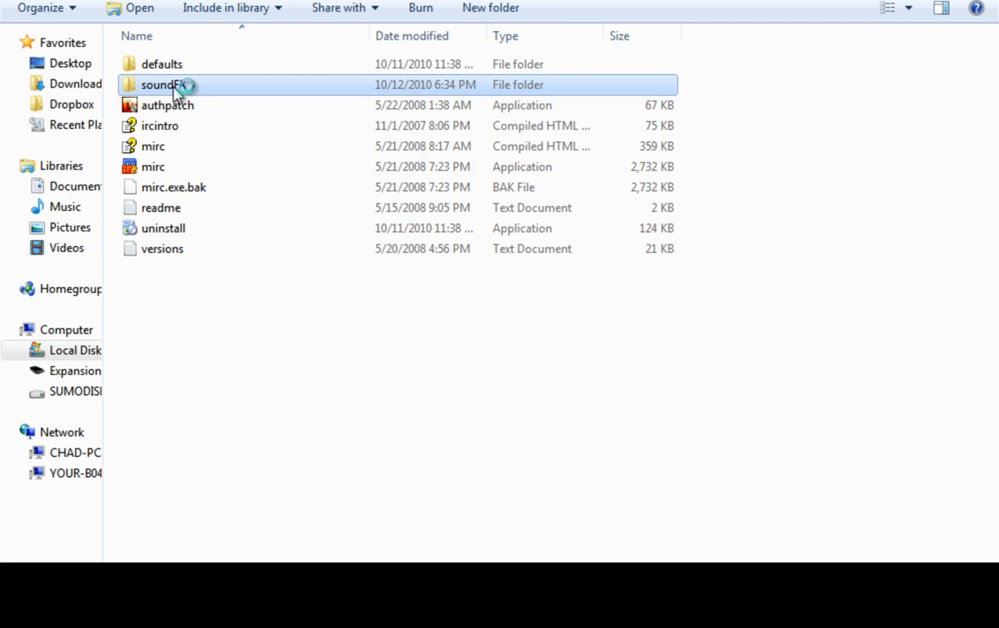
left_click(168, 322)
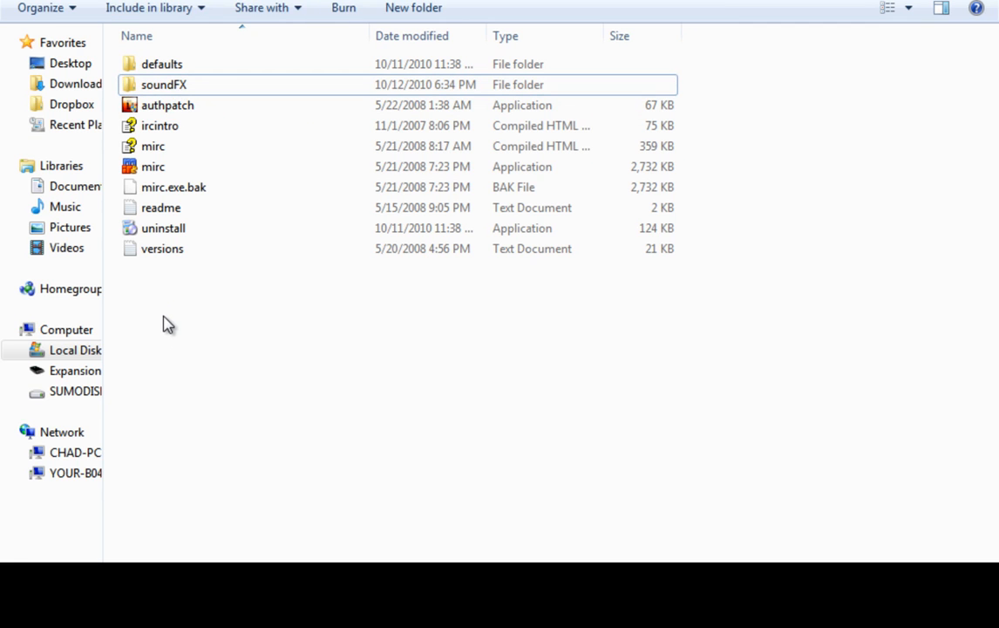
right_click(167, 324)
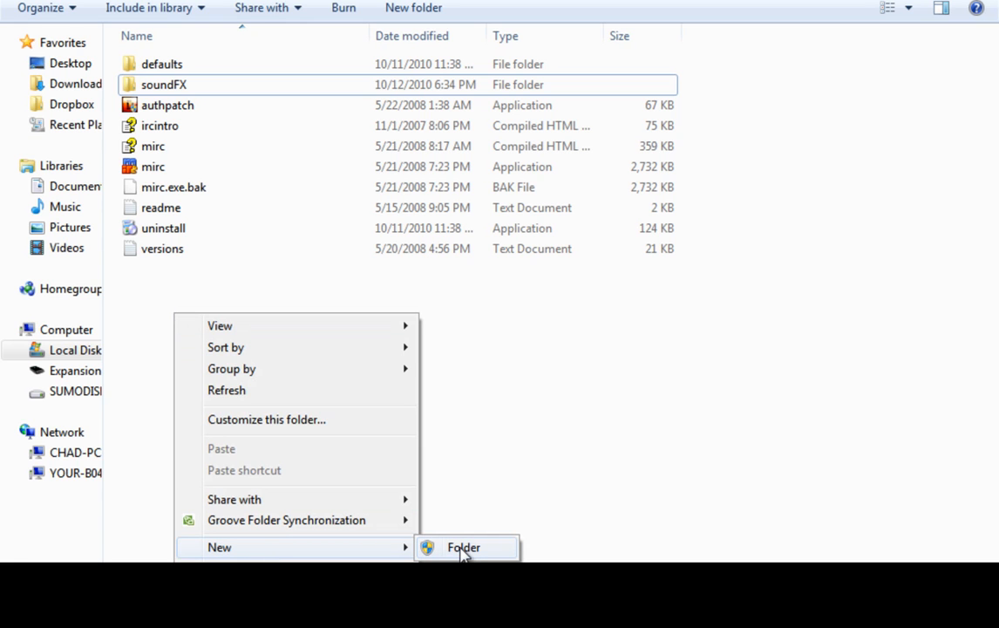
mouse_move(265, 287)
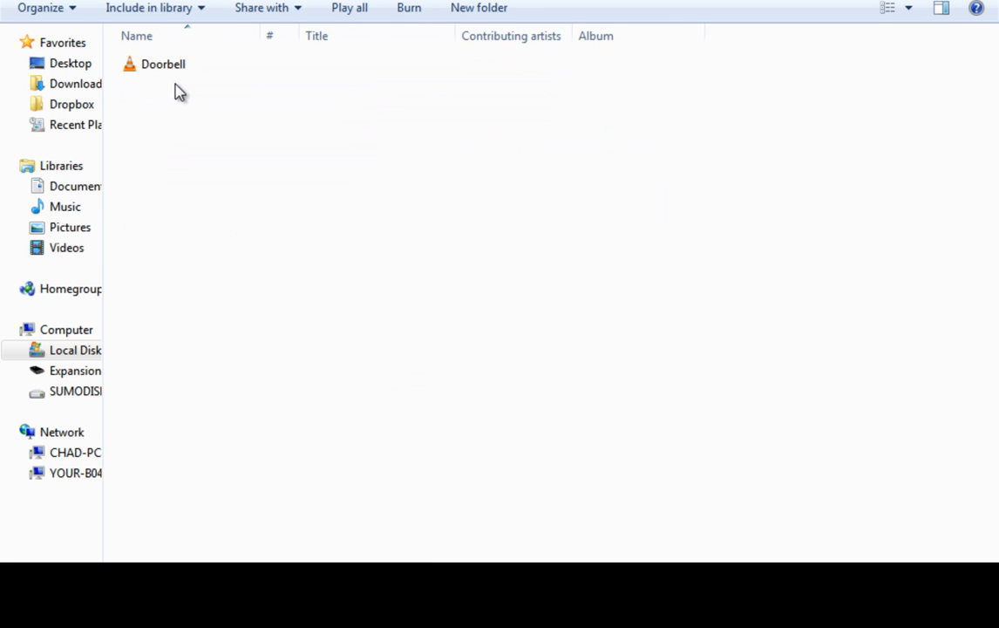
left_click(163, 63)
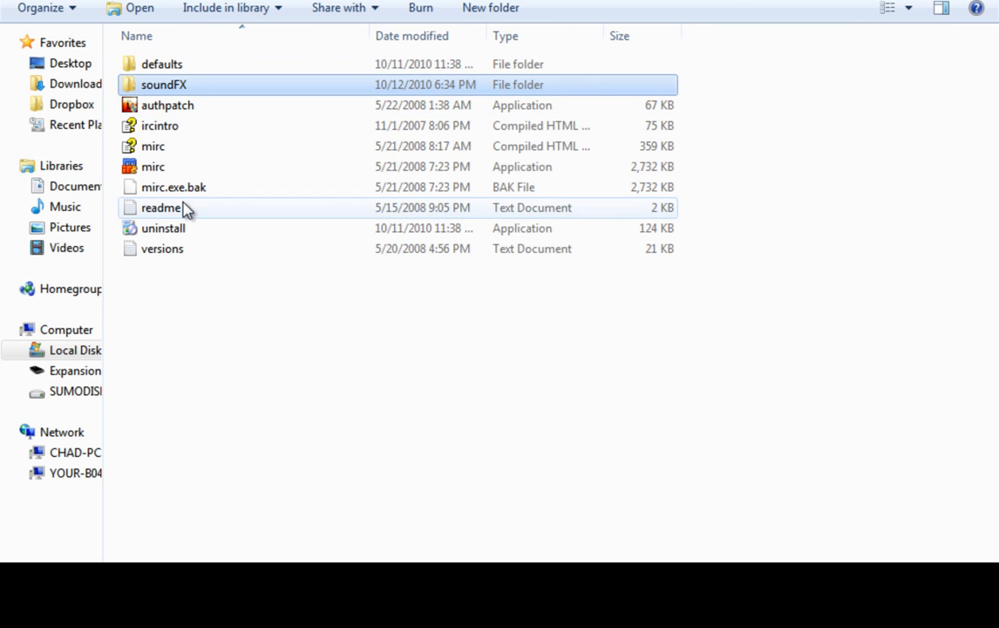
mouse_move(805, 98)
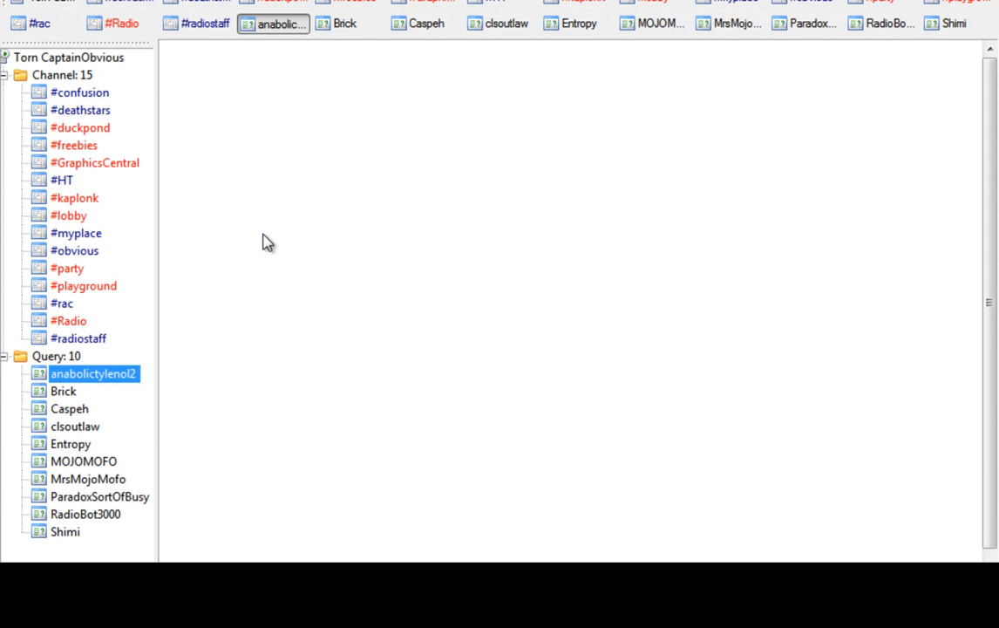
mouse_move(272, 489)
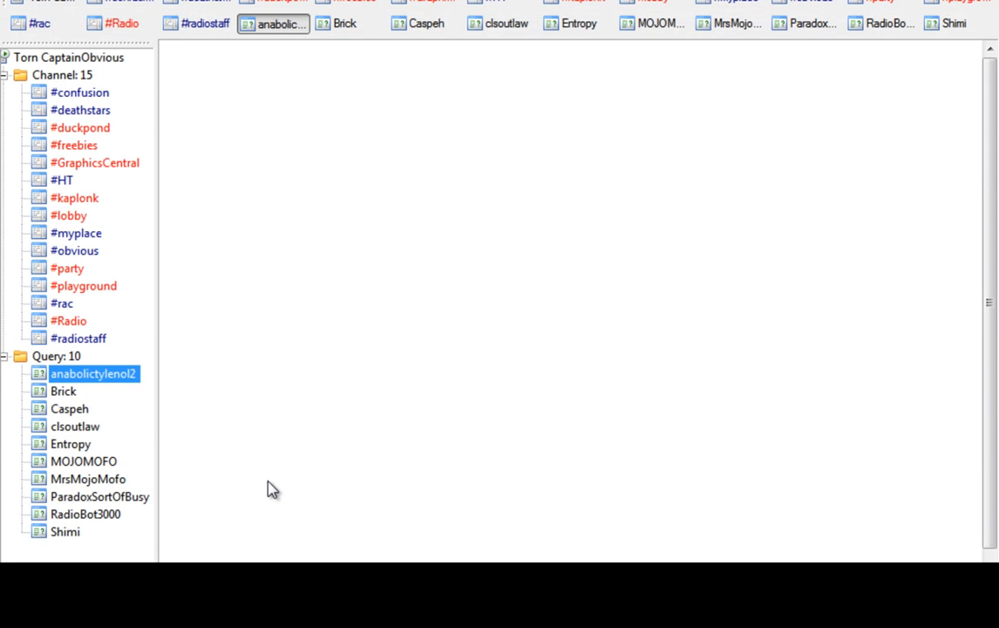
mouse_move(263, 220)
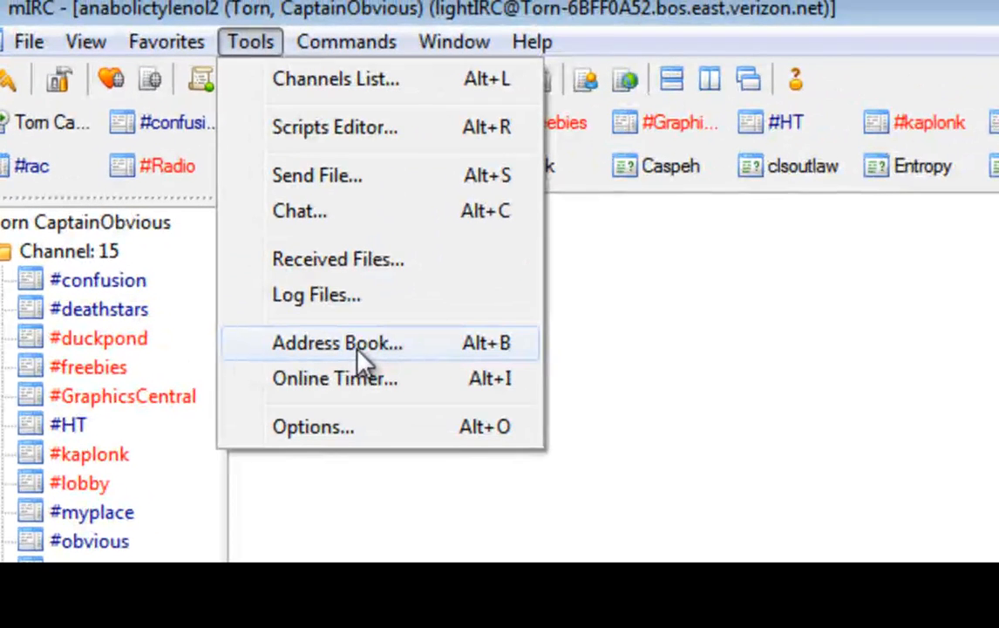
Open the Address Book, look through Notify, Control and Nick Colors, ending on Highlight.
left_click(337, 342)
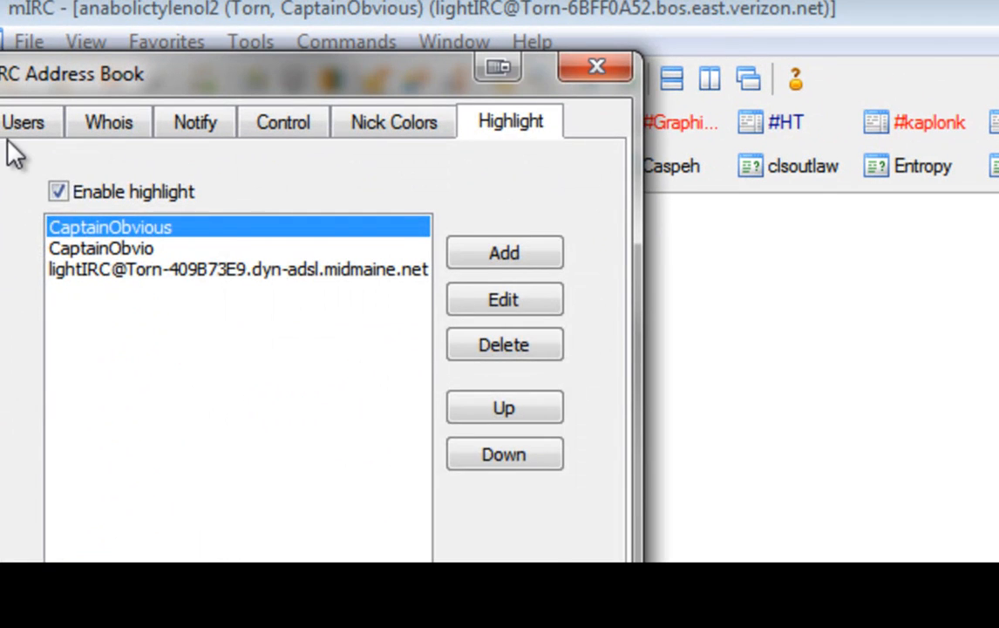
left_click(54, 114)
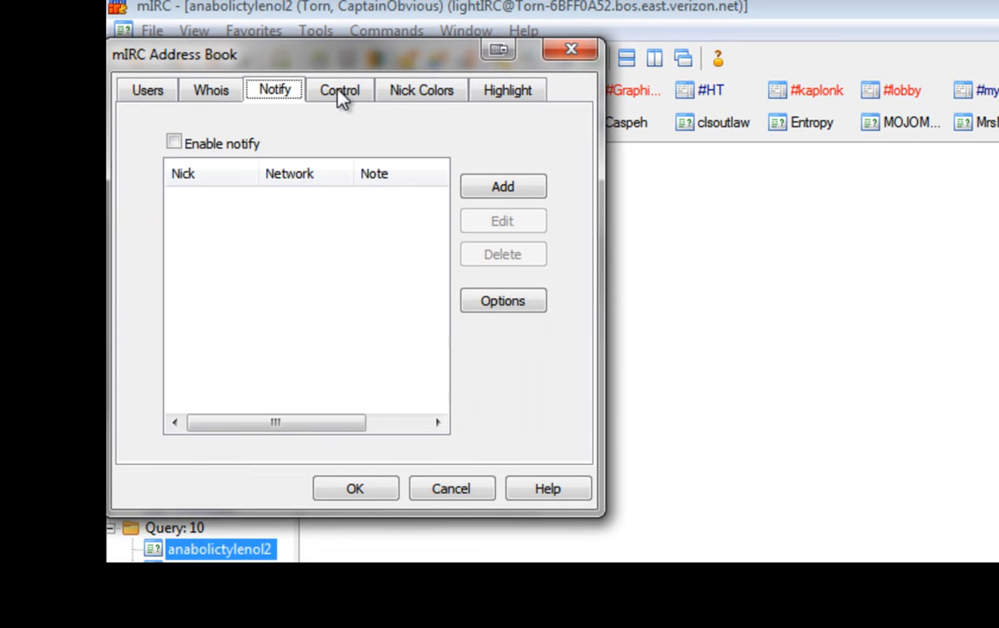
left_click(338, 91)
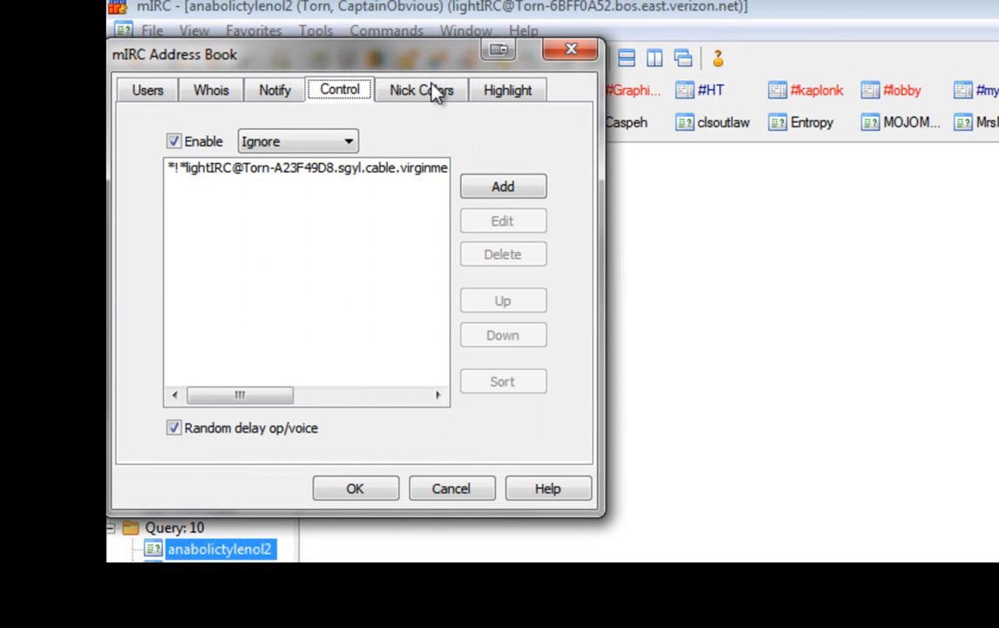
left_click(420, 90)
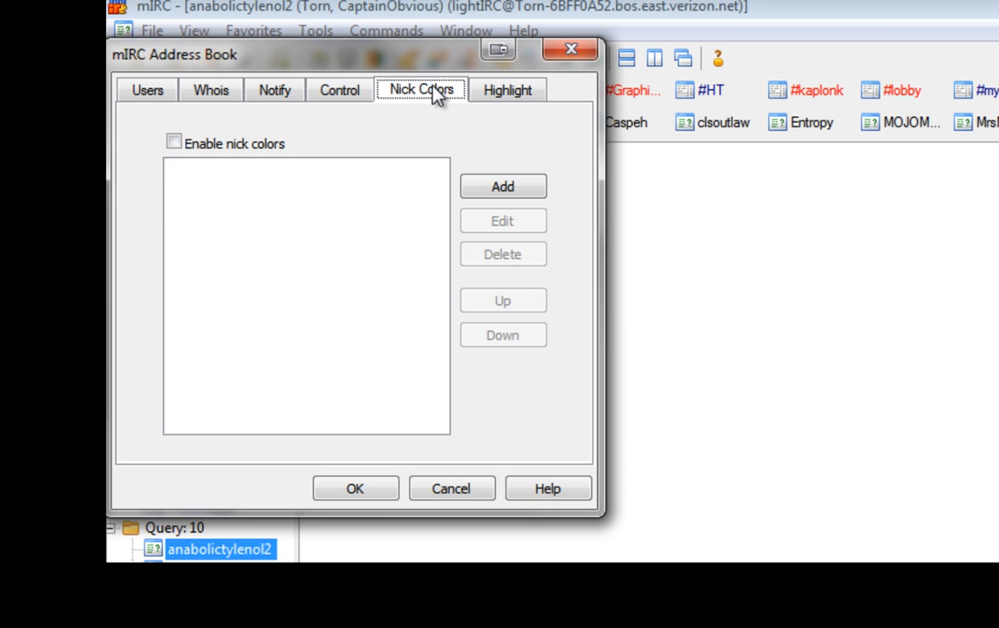
mouse_move(513, 94)
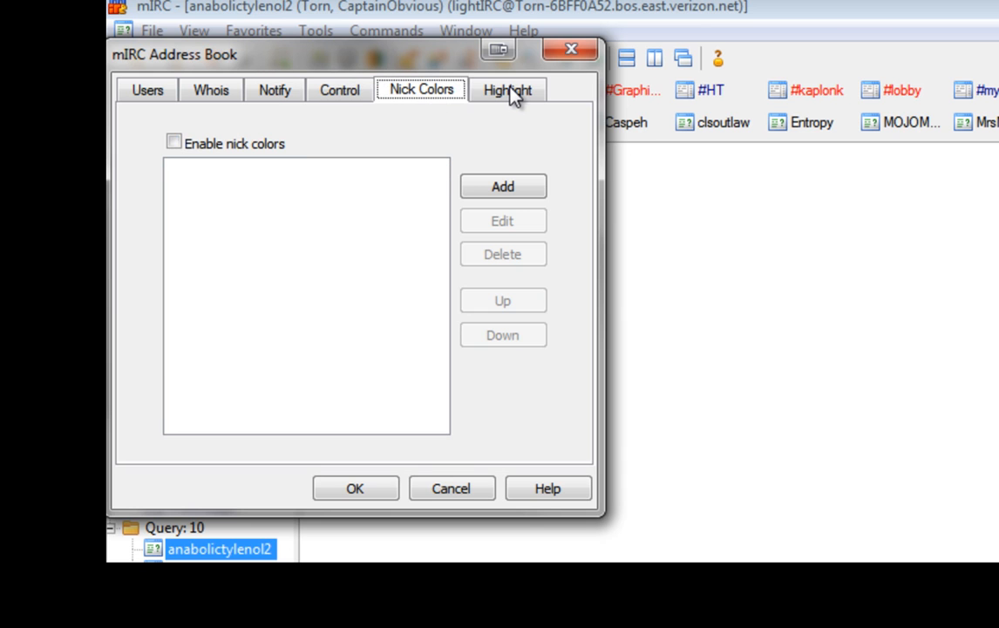
left_click(507, 90)
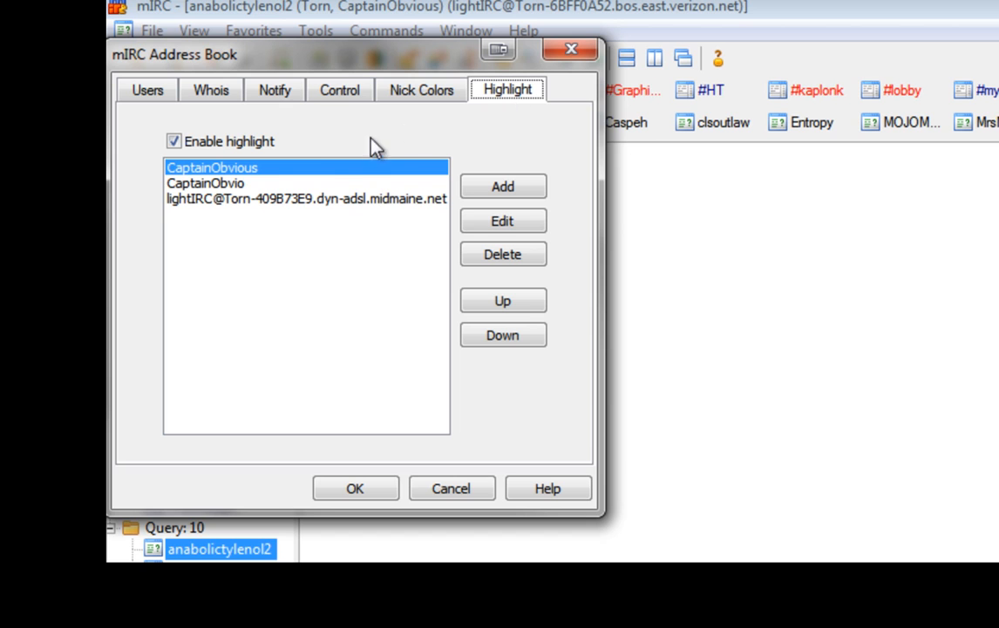
mouse_move(283, 167)
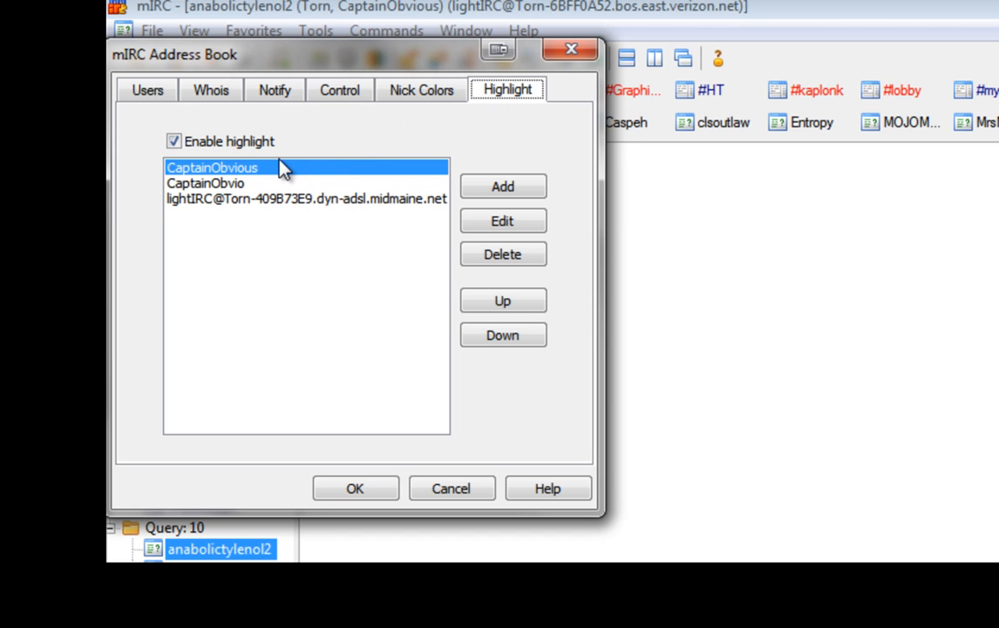
mouse_move(277, 178)
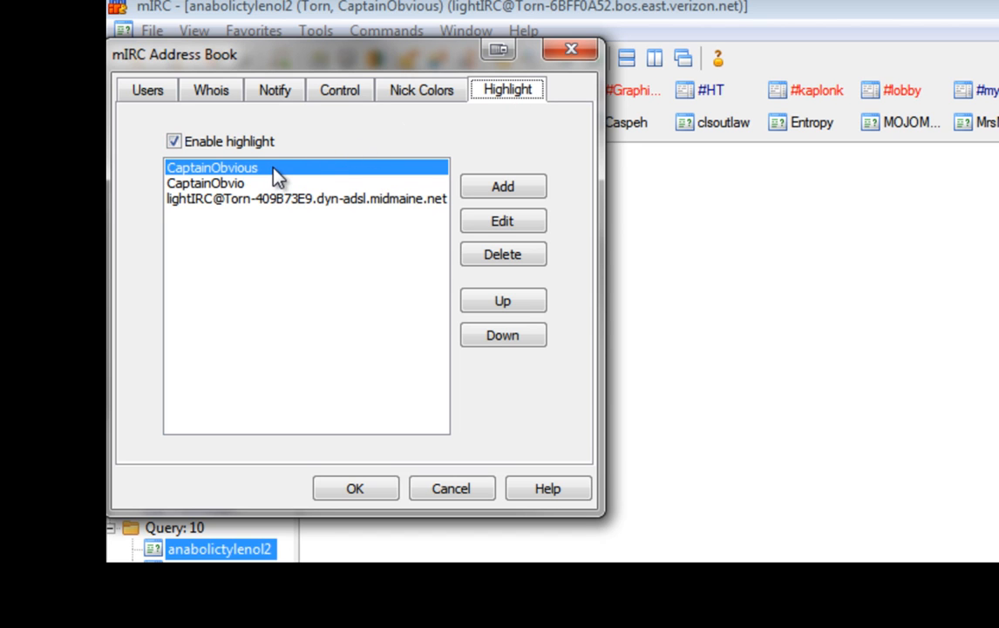
mouse_move(509, 162)
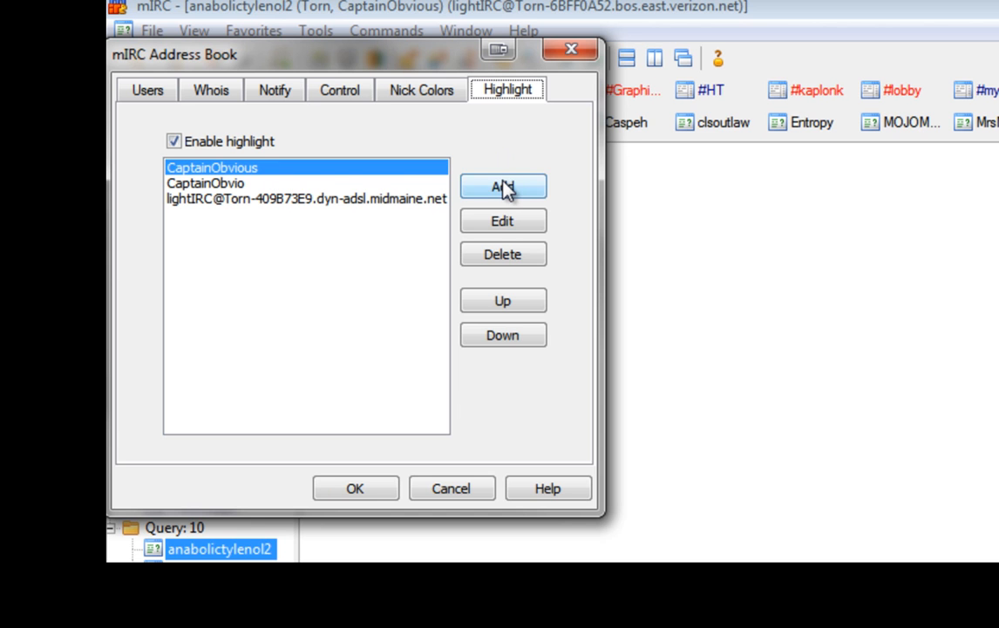
Add a new highlight for the word CaptainObvious, leaving Case sensitive unticked.
left_click(502, 186)
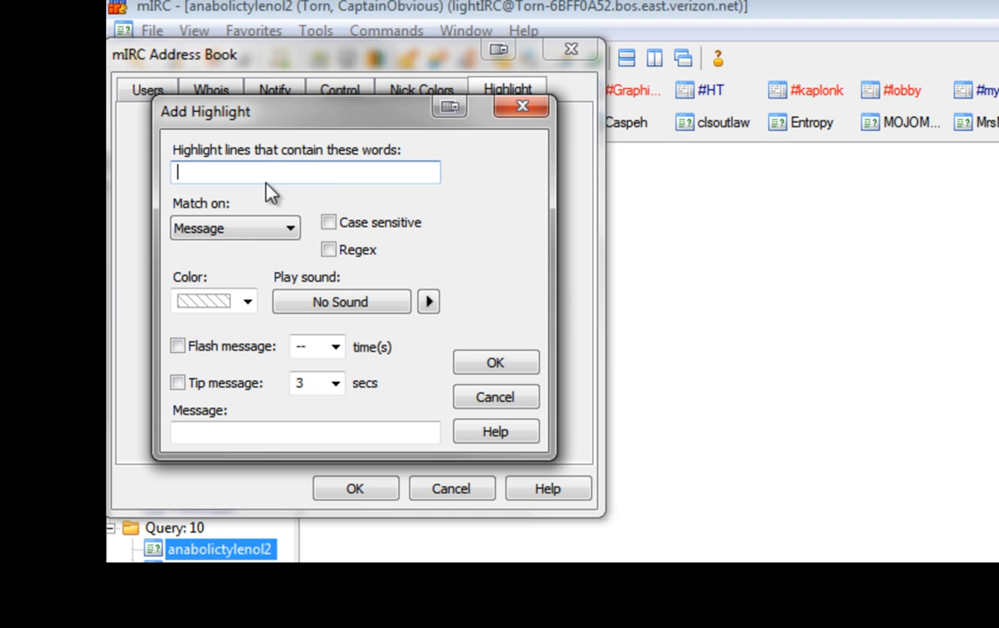
mouse_move(202, 164)
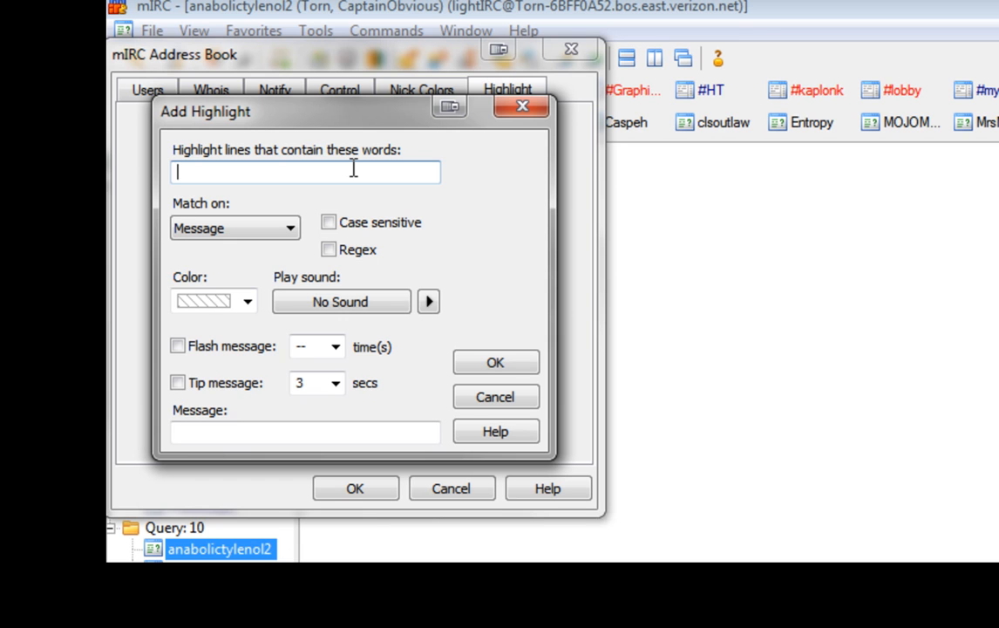
type("c")
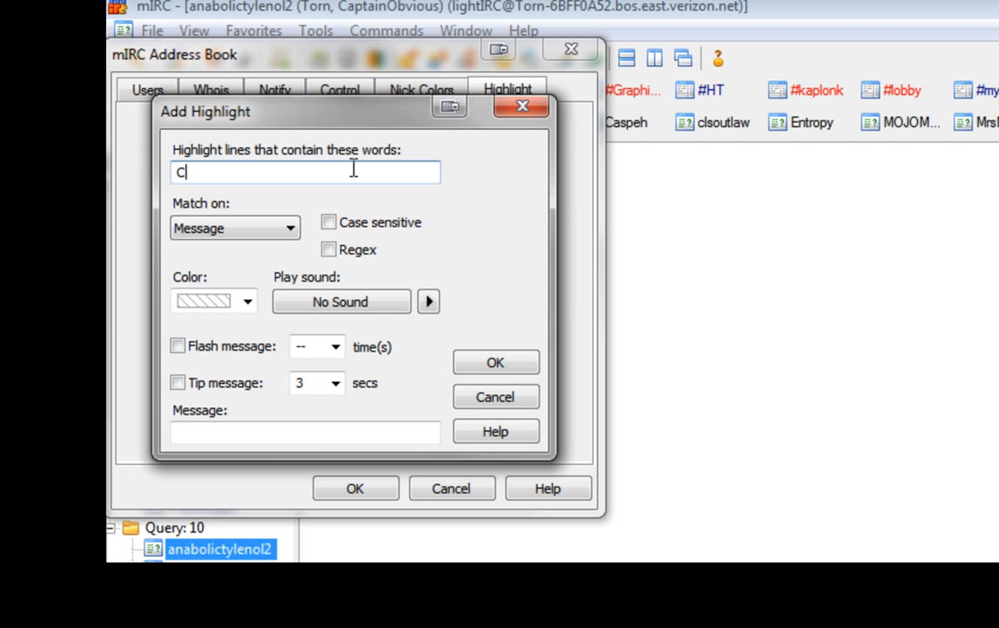
type("aptainObvious")
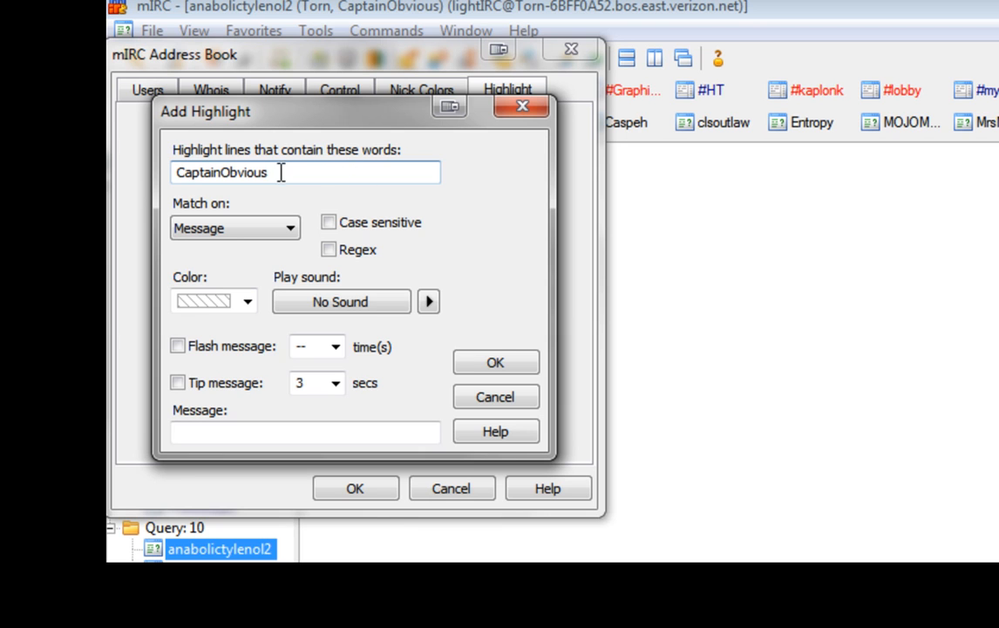
mouse_move(359, 211)
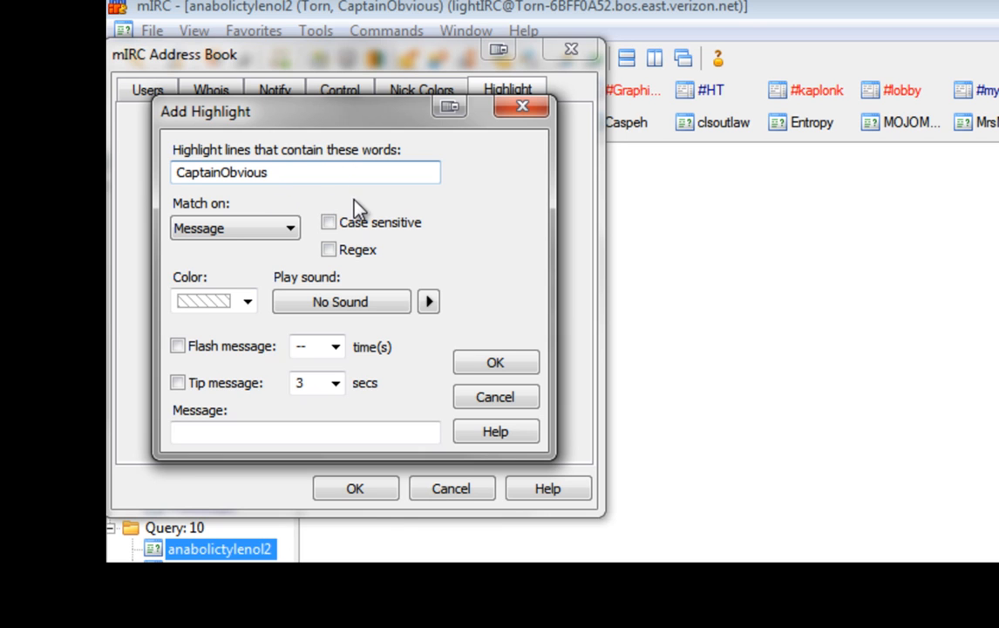
left_click(328, 223)
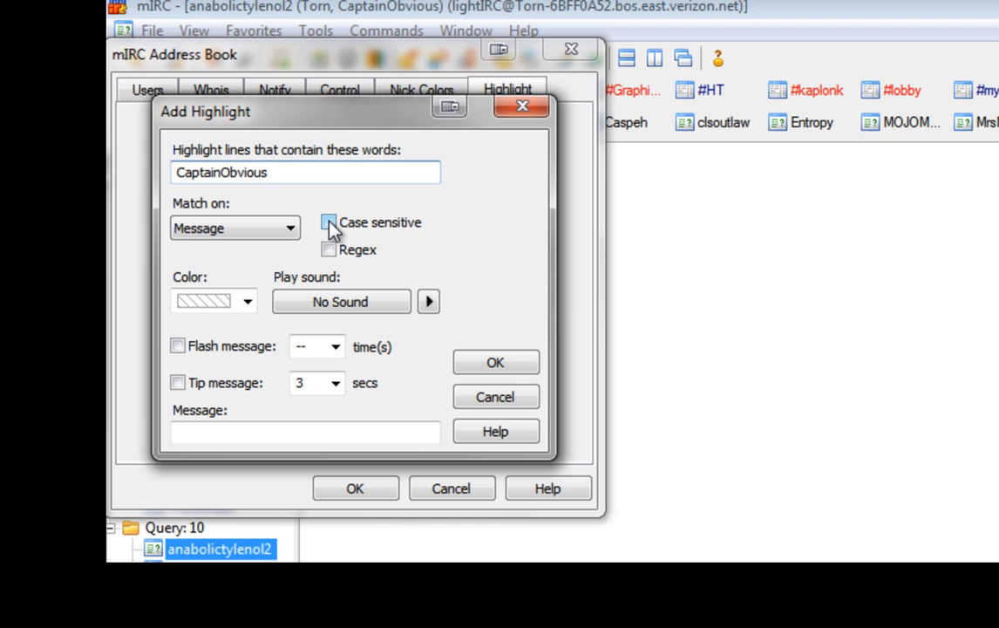
left_click(330, 223)
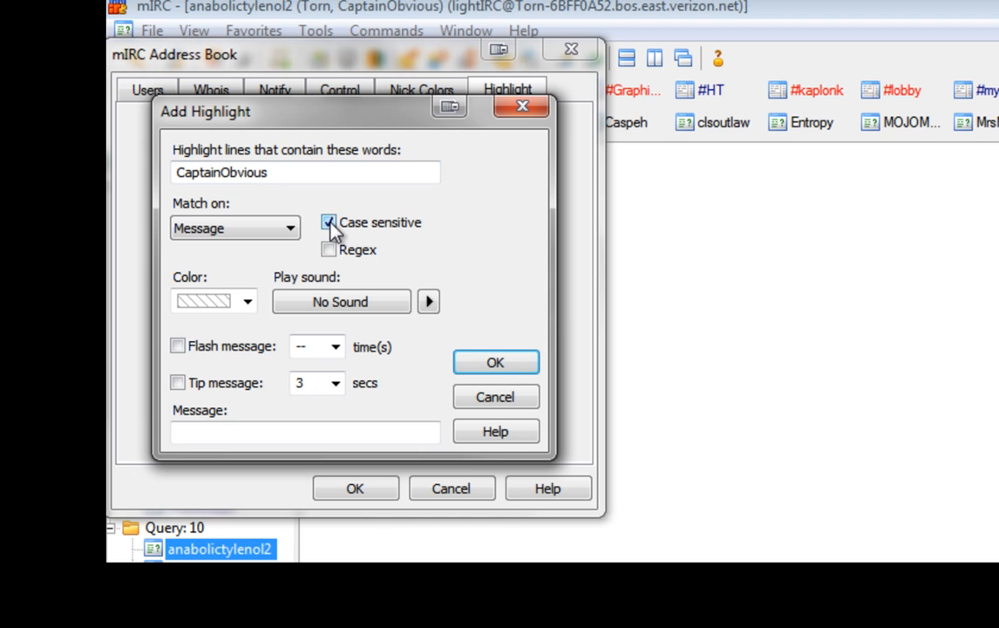
left_click(329, 223)
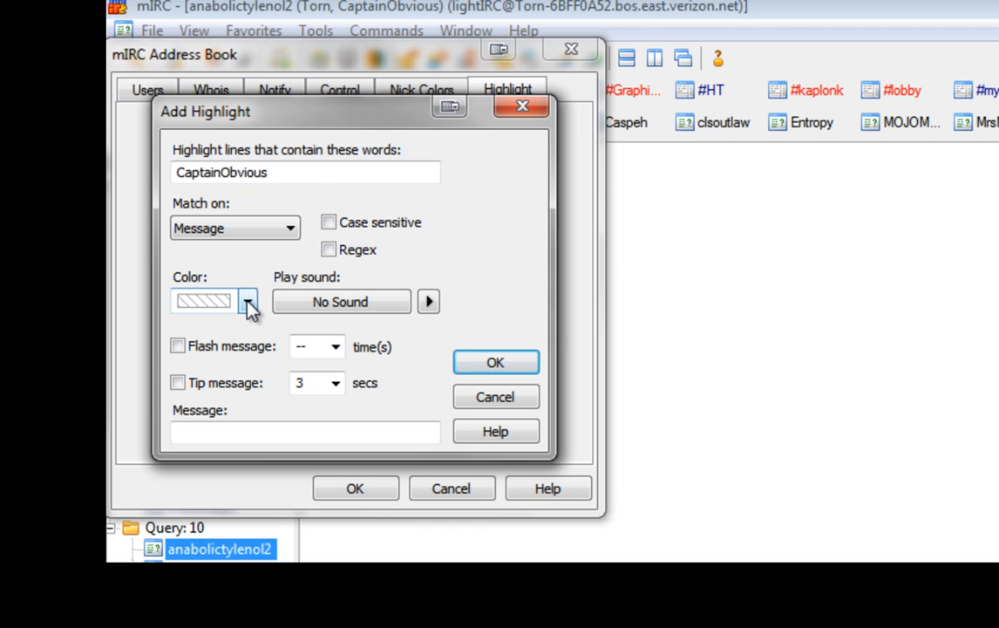
Choose red as the colour for the CaptainObvious highlight.
left_click(247, 300)
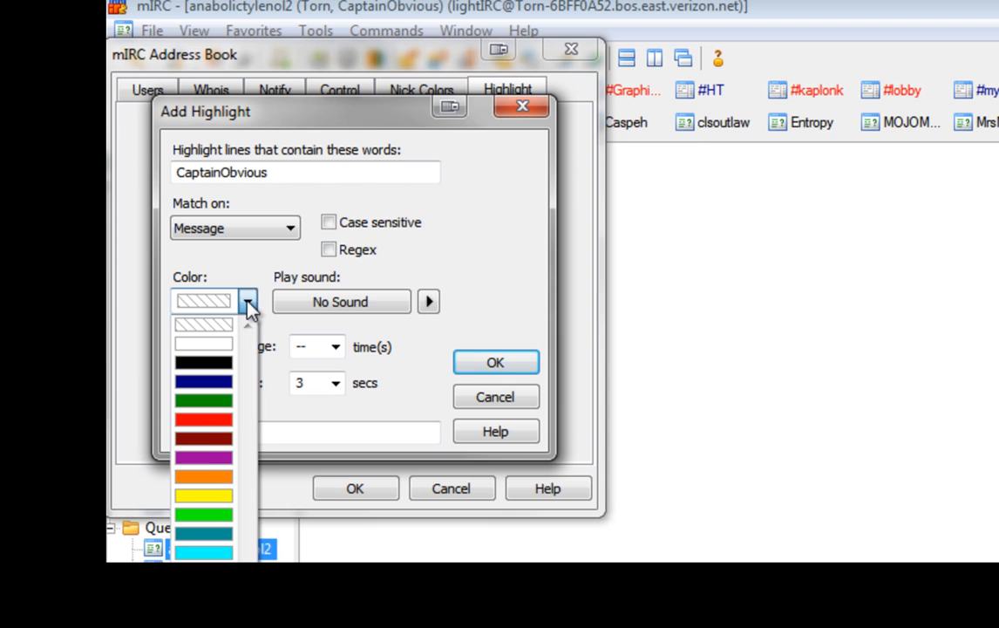
left_click(202, 415)
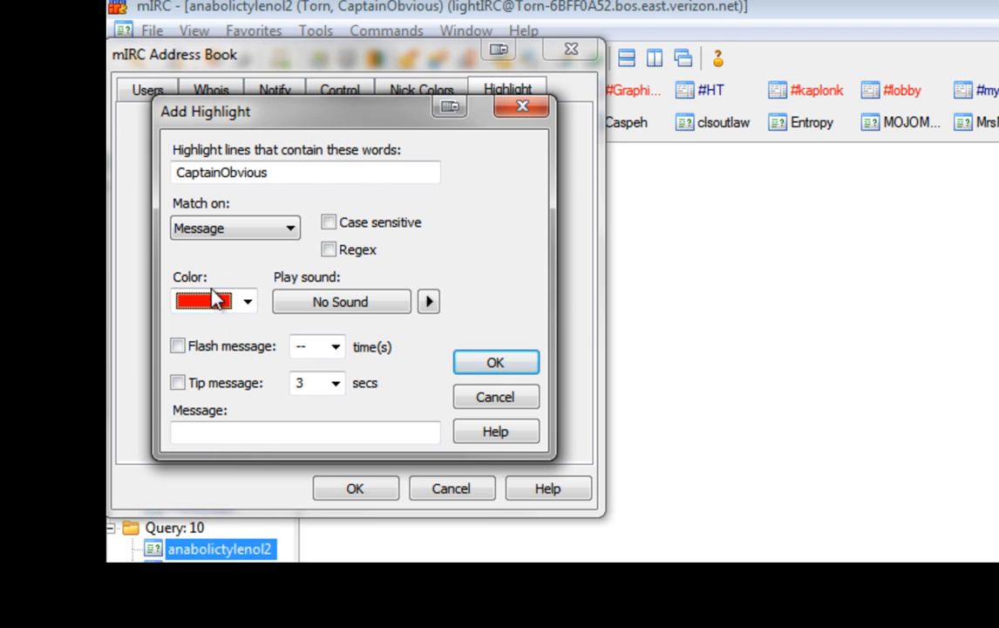
mouse_move(218, 279)
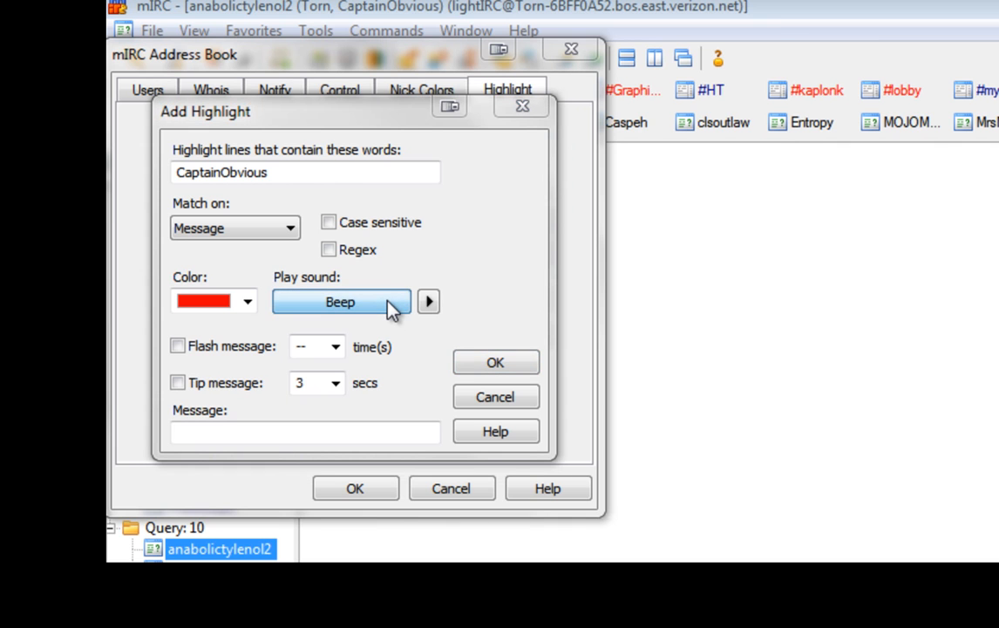
Set the highlight sound to Doorbell.mp3 from C:\Program Files\mIRC\soundFX.
left_click(429, 300)
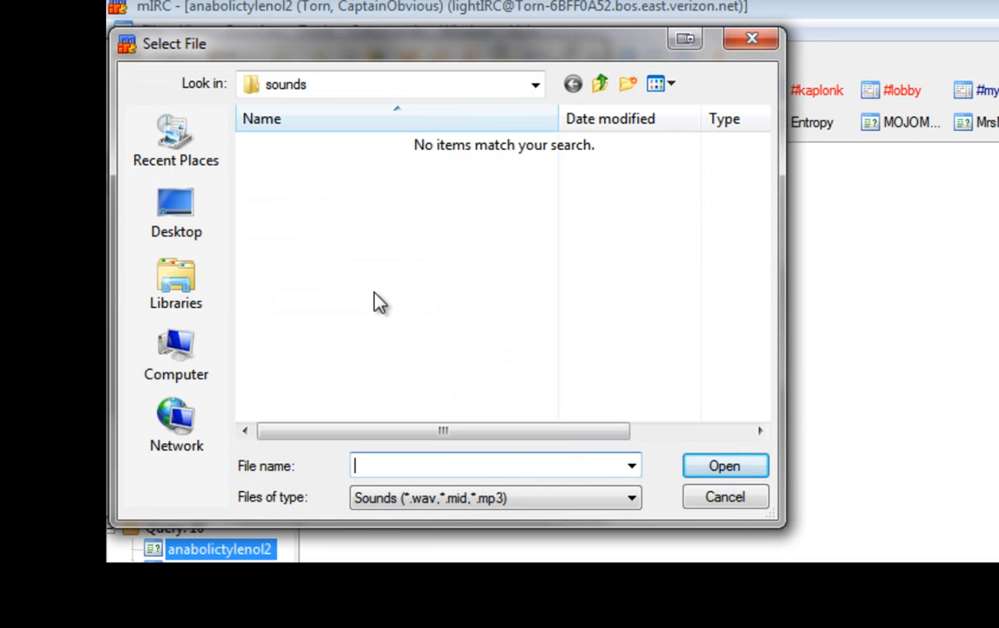
mouse_move(340, 254)
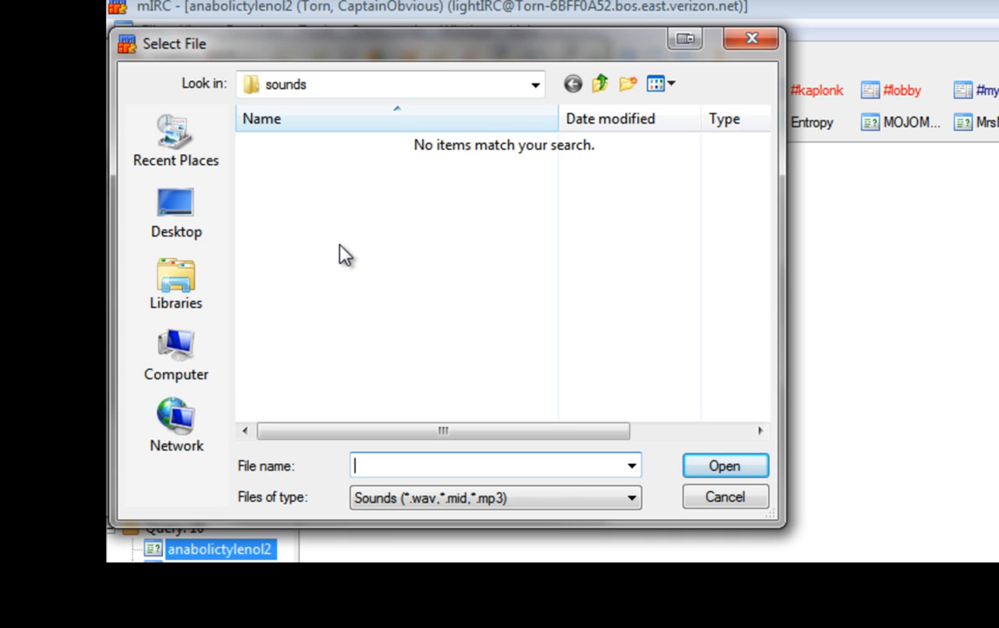
left_click(174, 352)
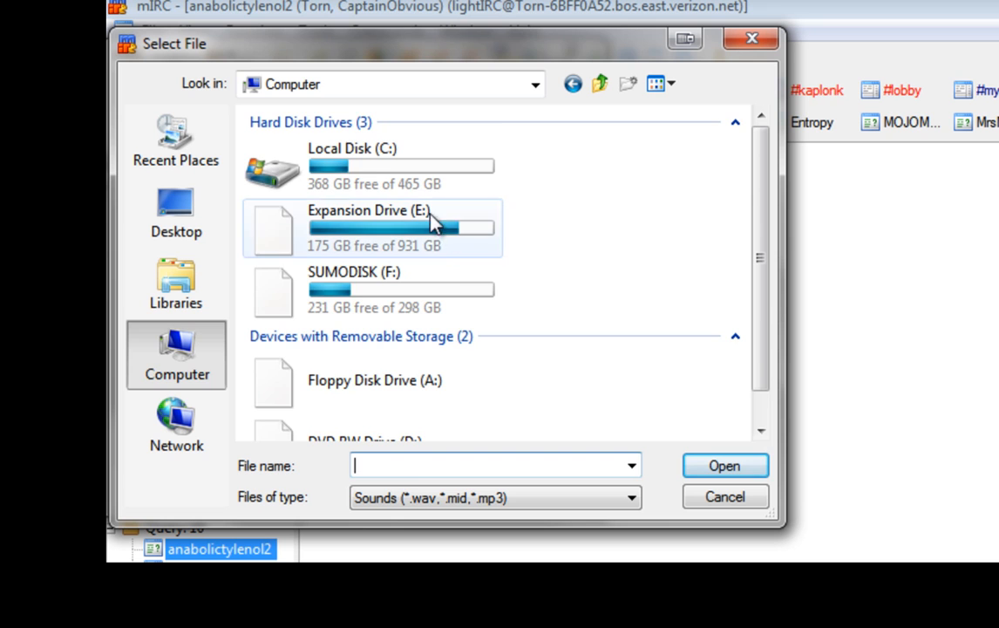
double_click(352, 148)
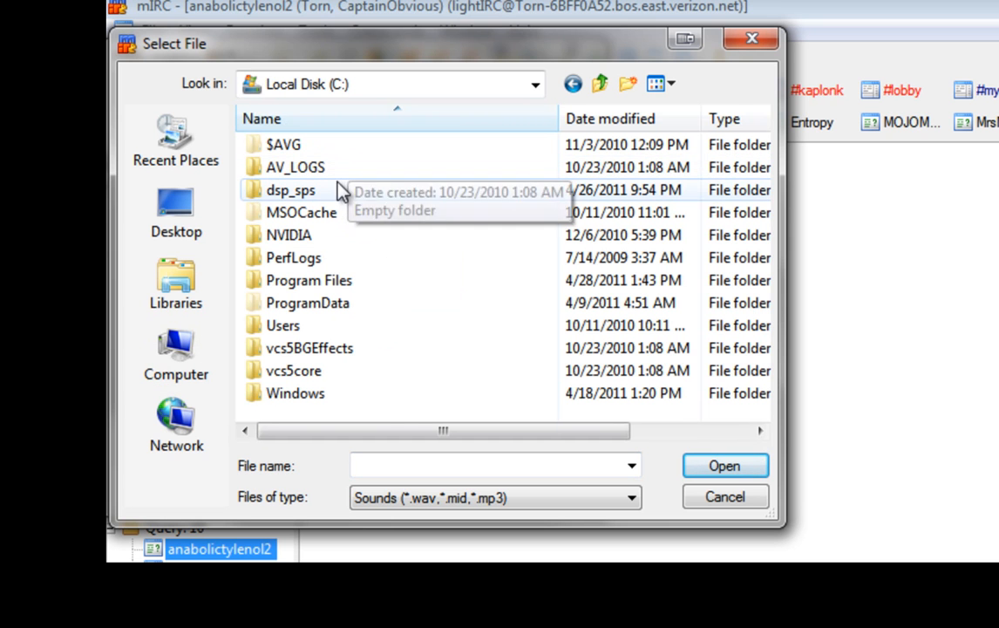
double_click(307, 279)
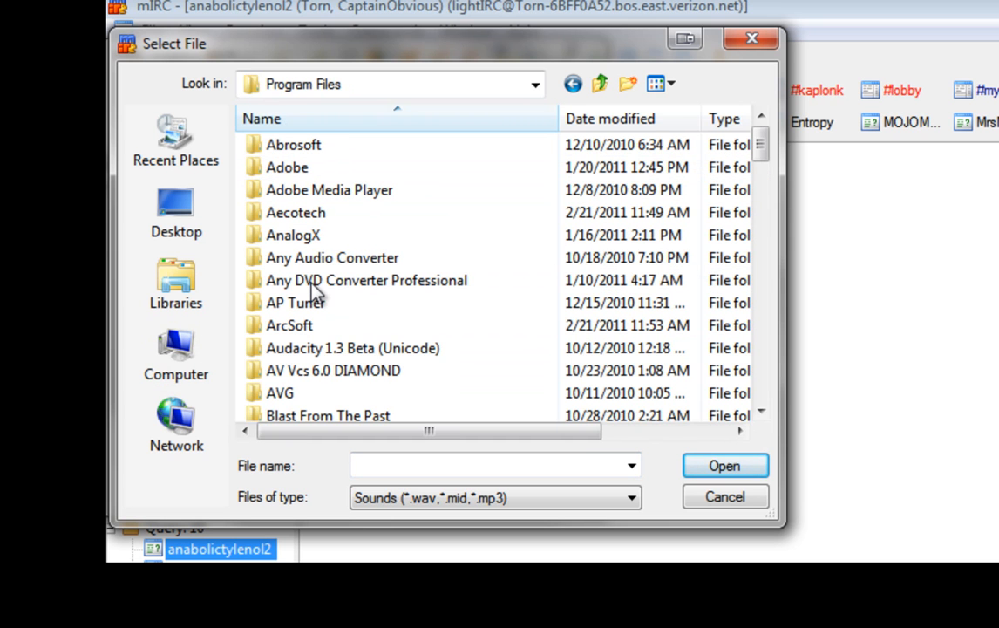
scroll("down", 3)
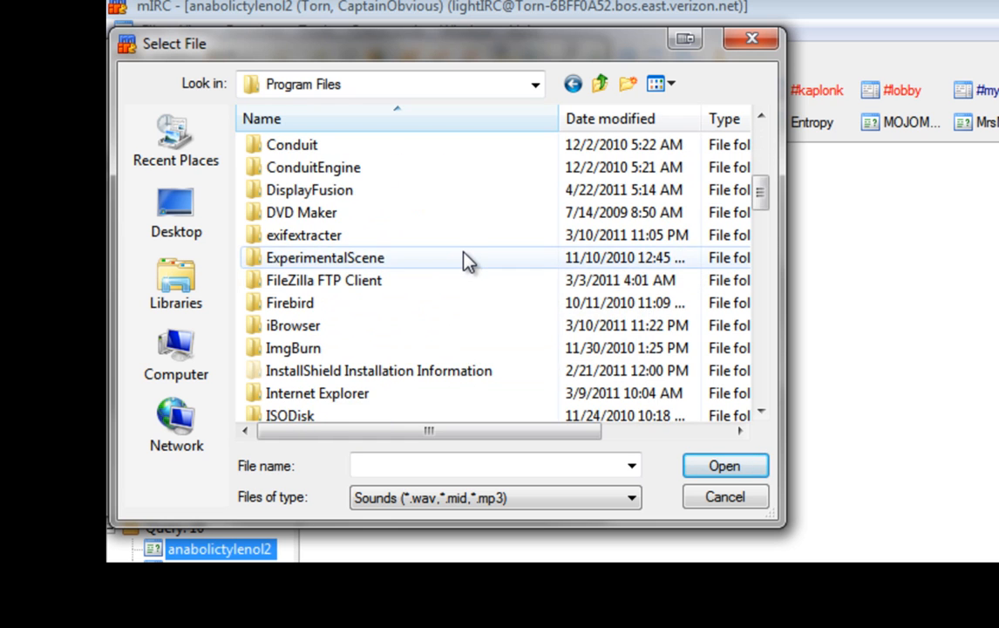
scroll("down", 3)
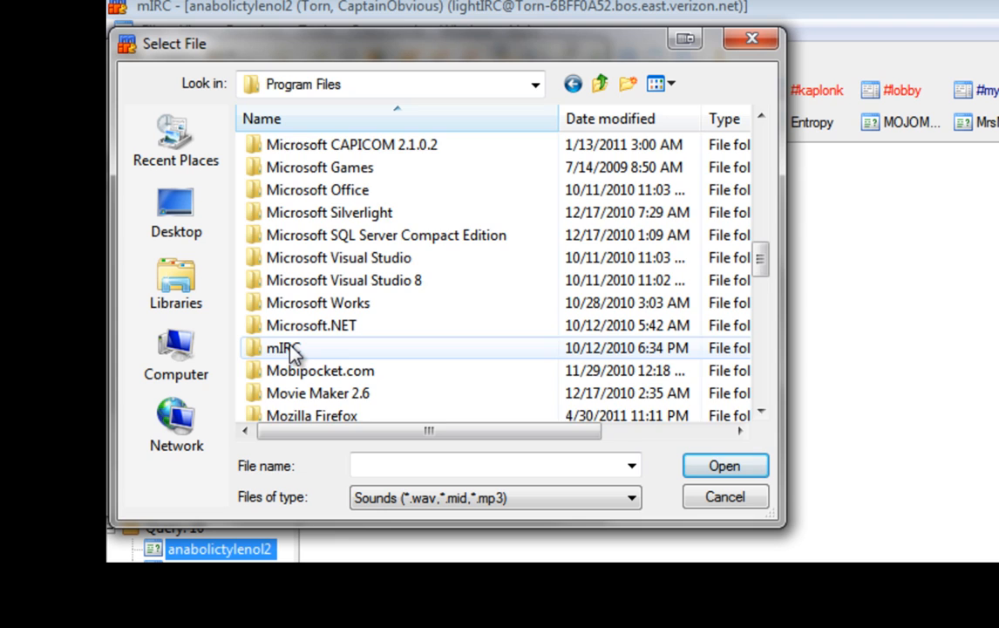
double_click(280, 348)
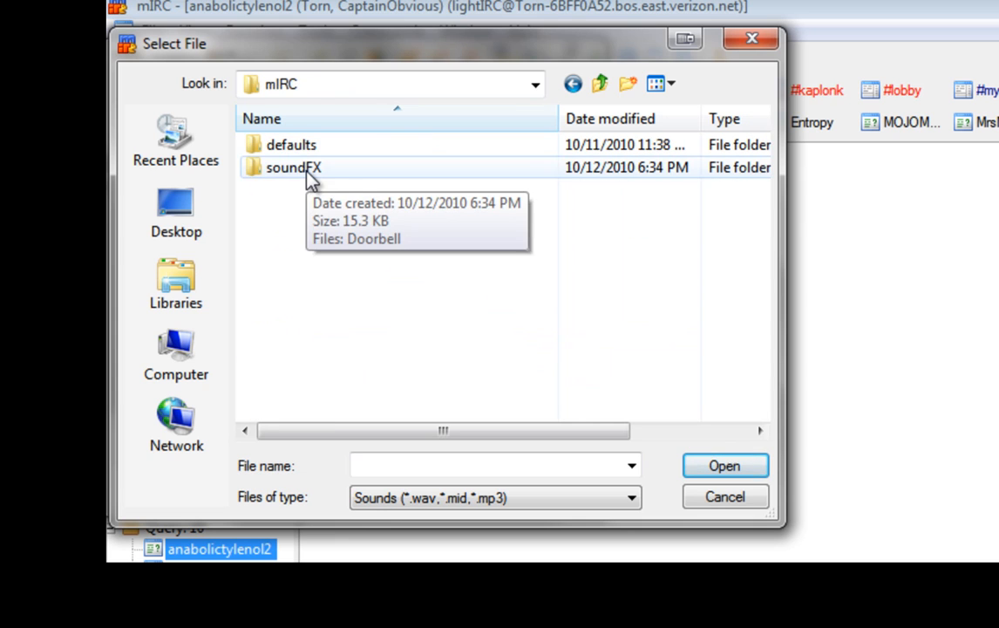
double_click(293, 168)
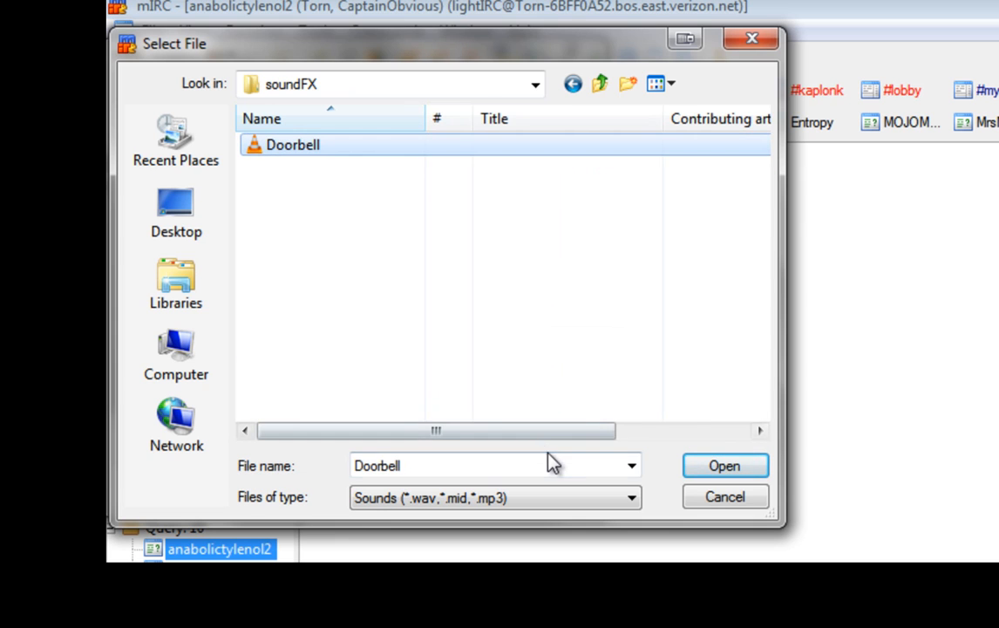
left_click(726, 464)
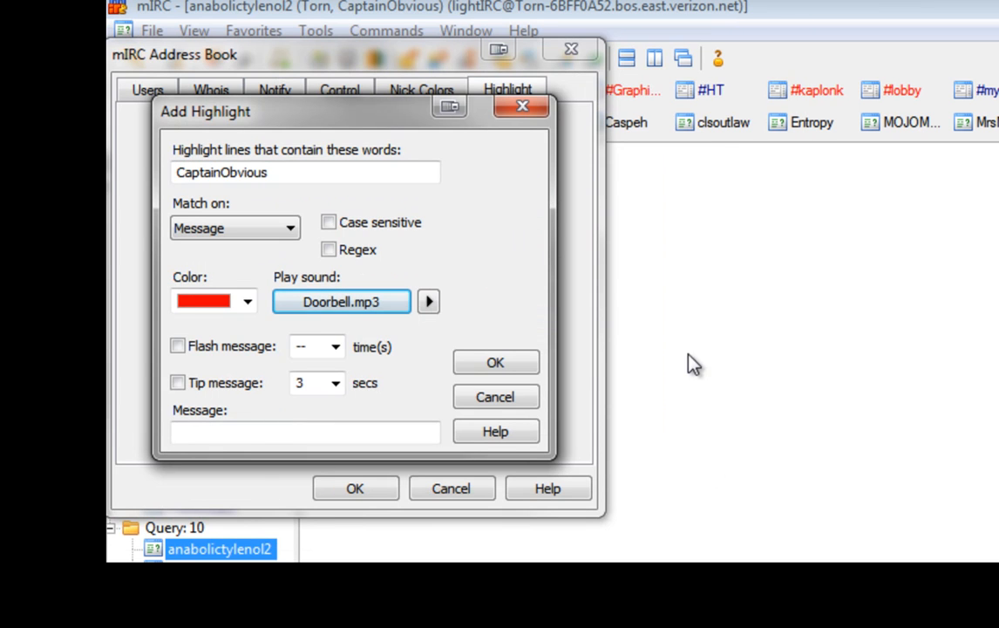
mouse_move(228, 254)
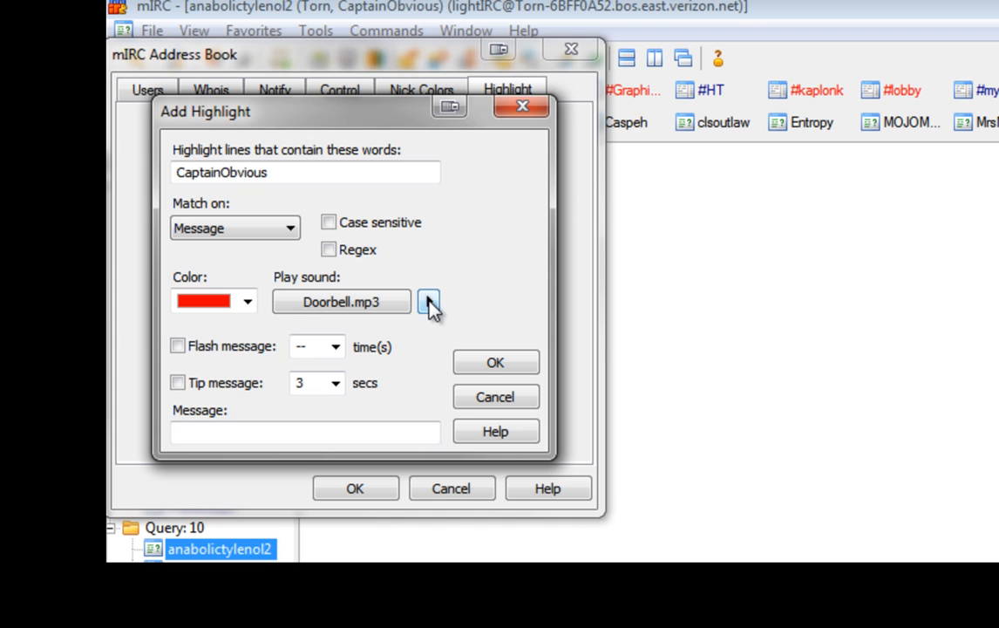
mouse_move(435, 300)
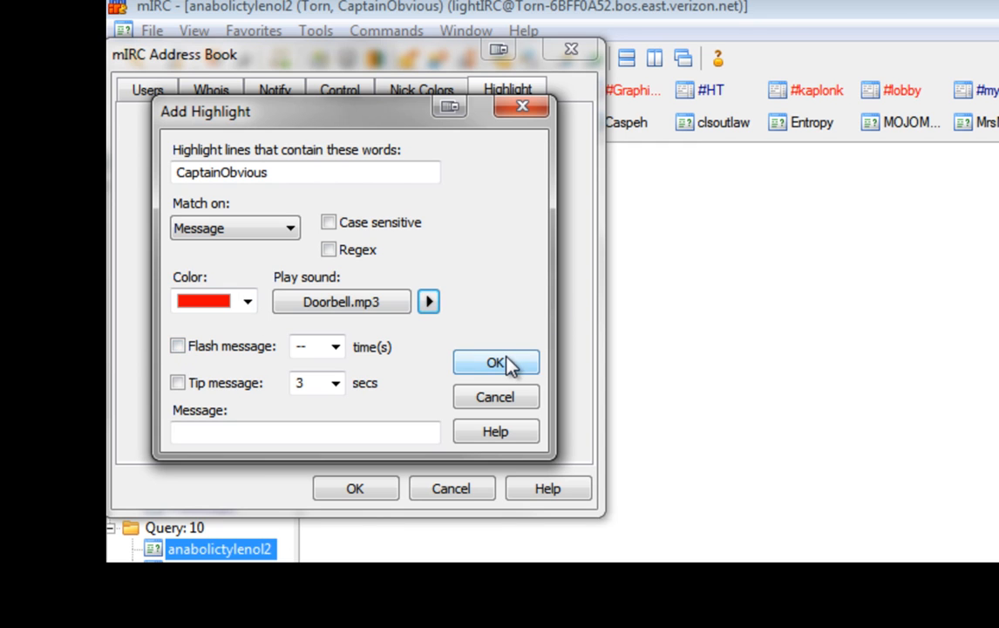
Save the CaptainObvious highlight as the fourth entry in the Highlight list.
left_click(495, 362)
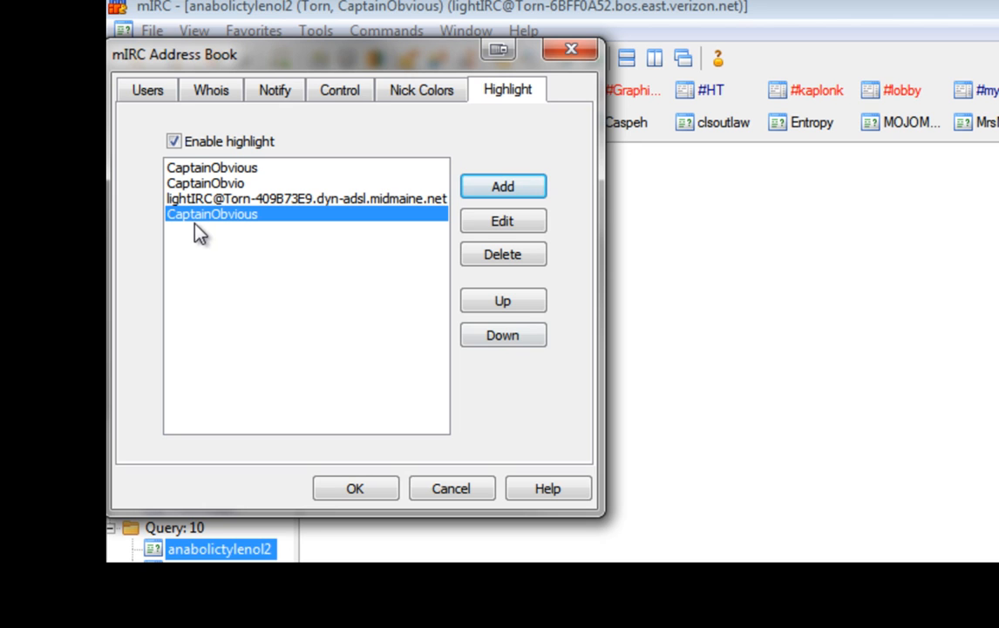
mouse_move(240, 223)
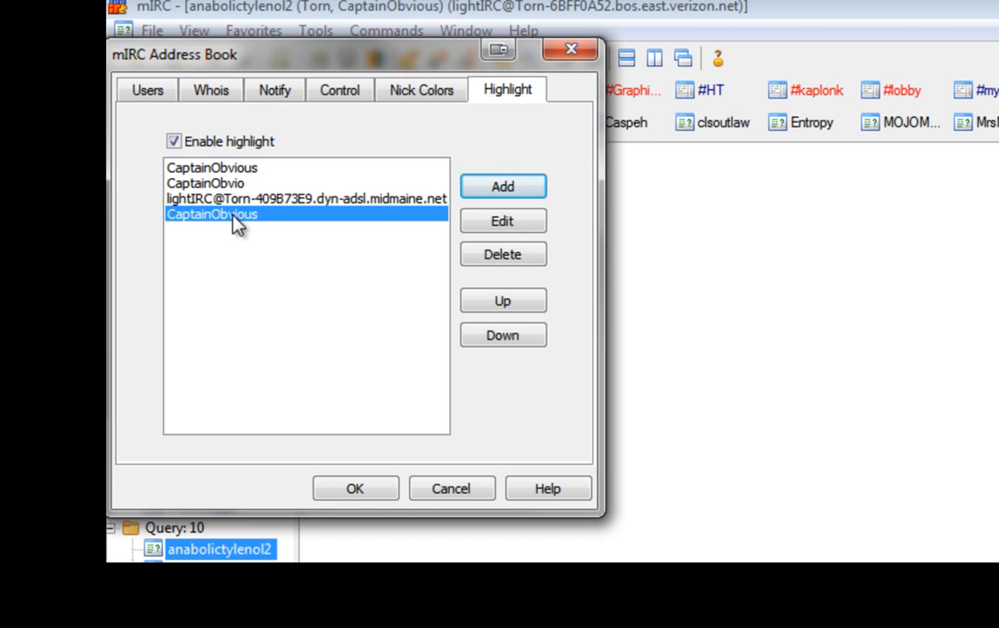
mouse_move(216, 233)
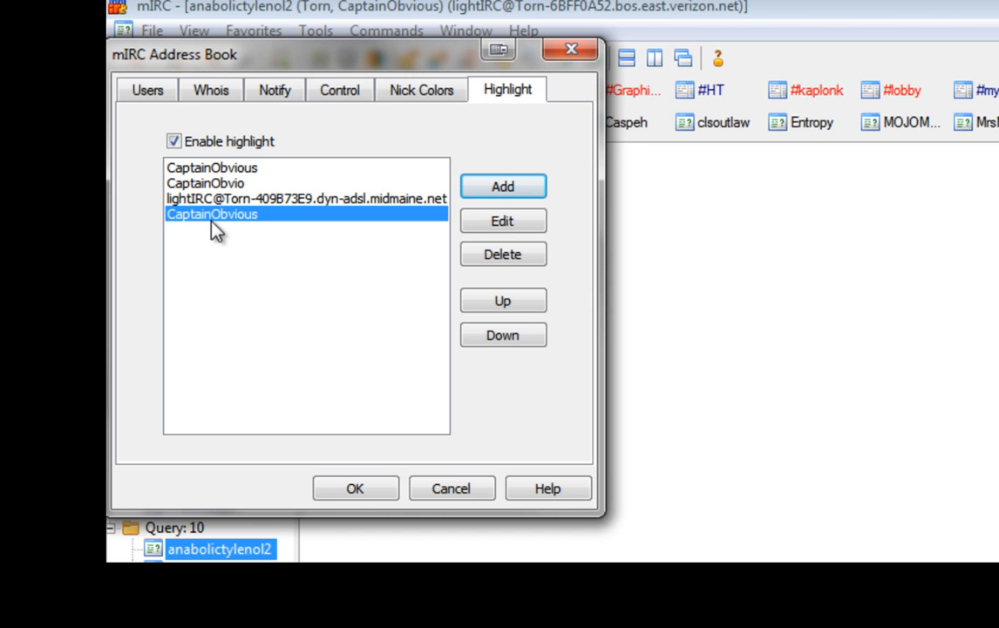
mouse_move(410, 490)
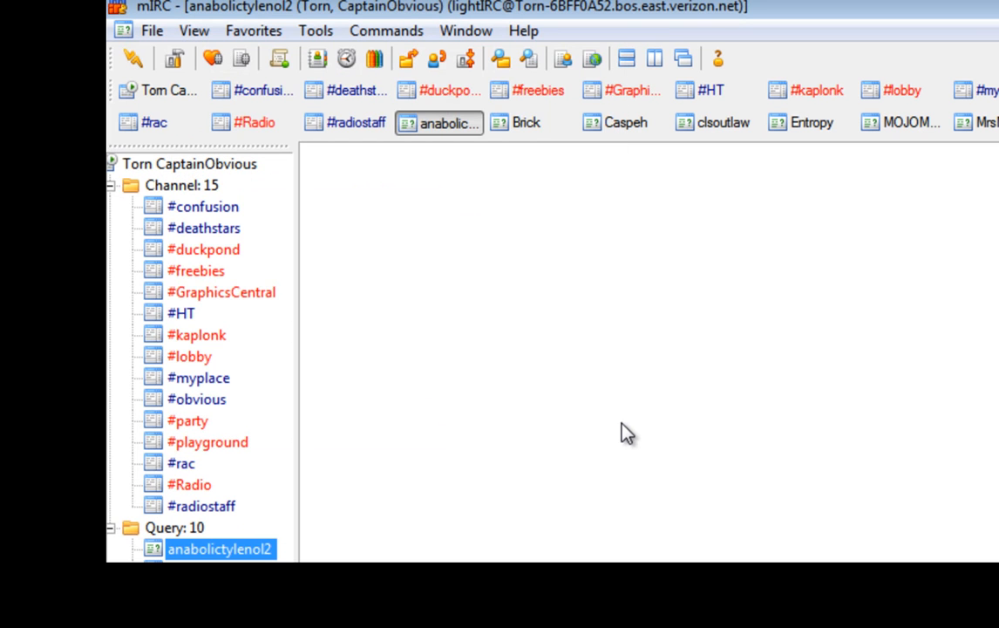
mouse_move(497, 539)
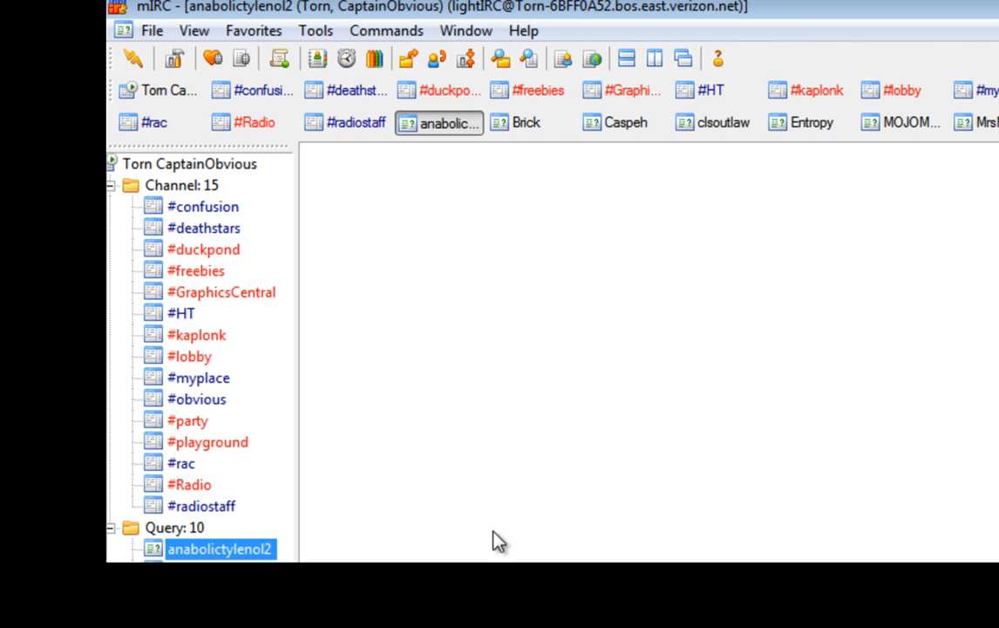
Switch to the #Radio channel's conversation from the treebar.
left_click(190, 485)
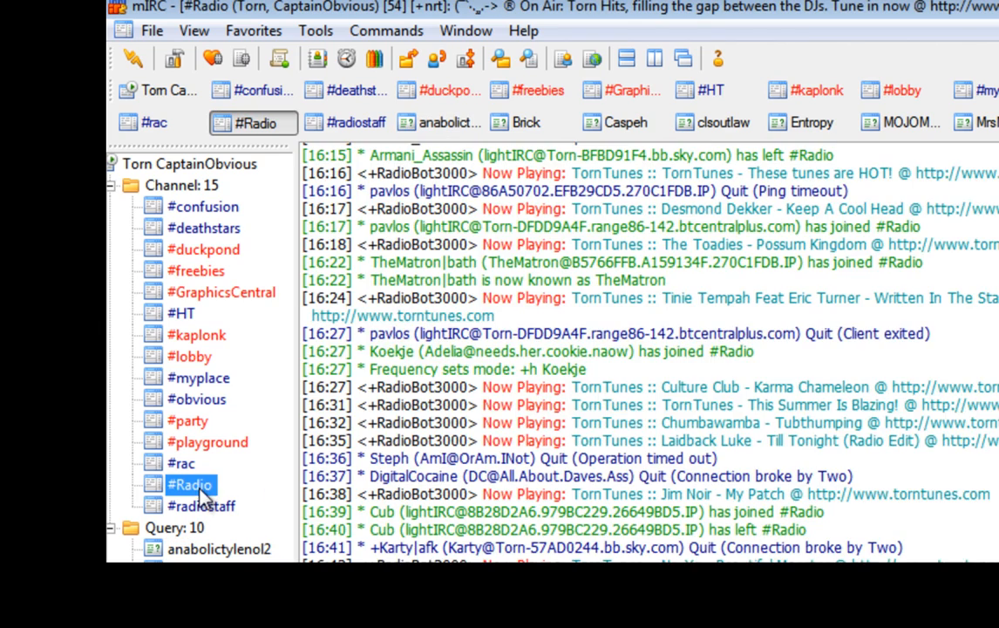